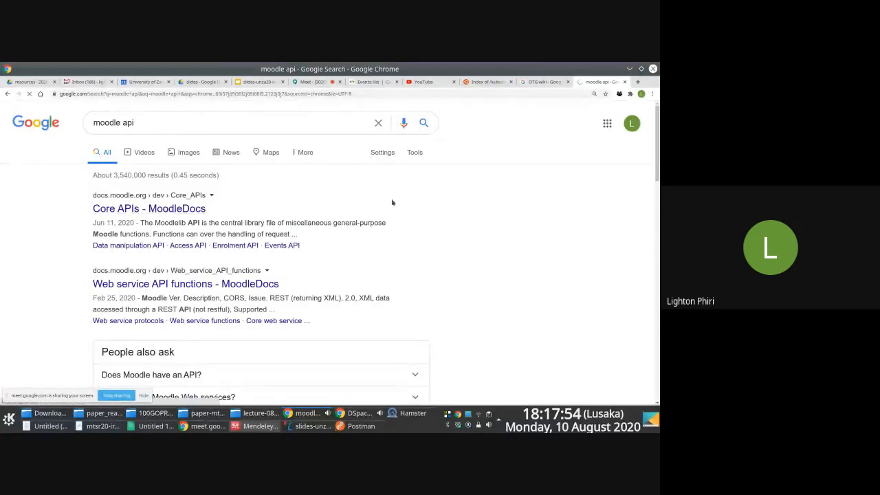
# - Open the 'Core APIs - MoodleDocs' result and scroll through its API descriptions
pyautogui.click(149, 208)
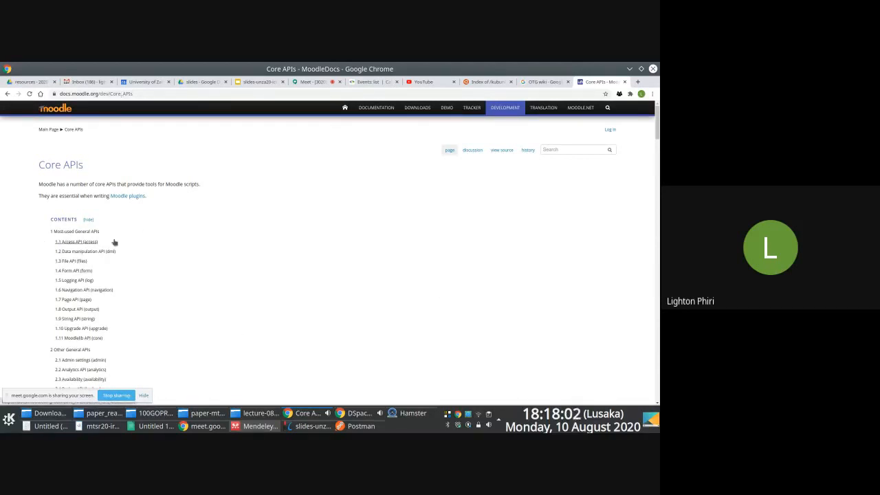
pyautogui.moveTo(90, 270)
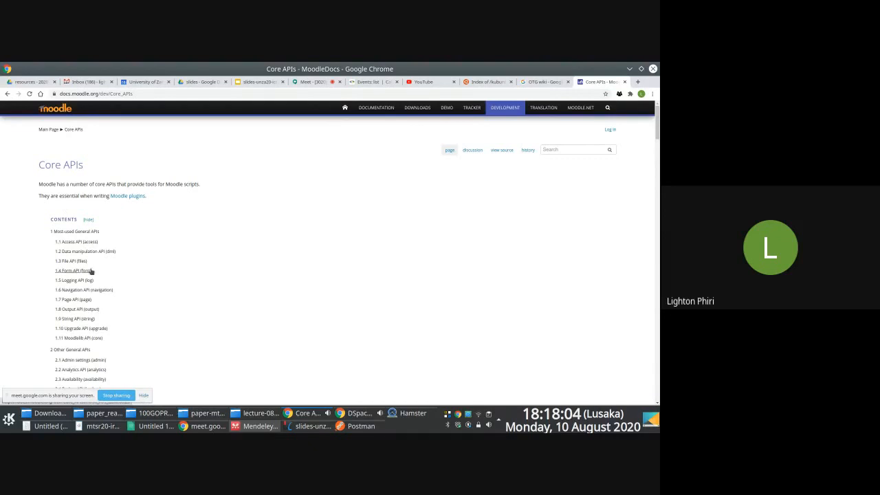
pyautogui.scroll(-3)
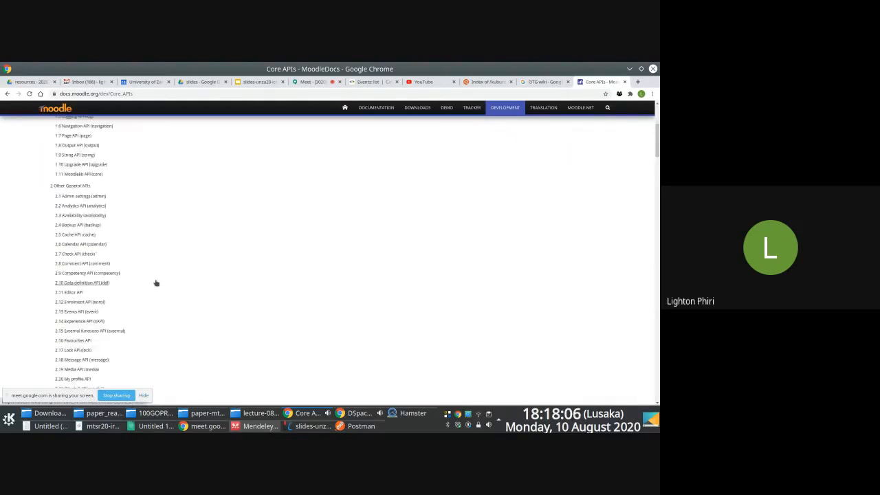
pyautogui.scroll(-3)
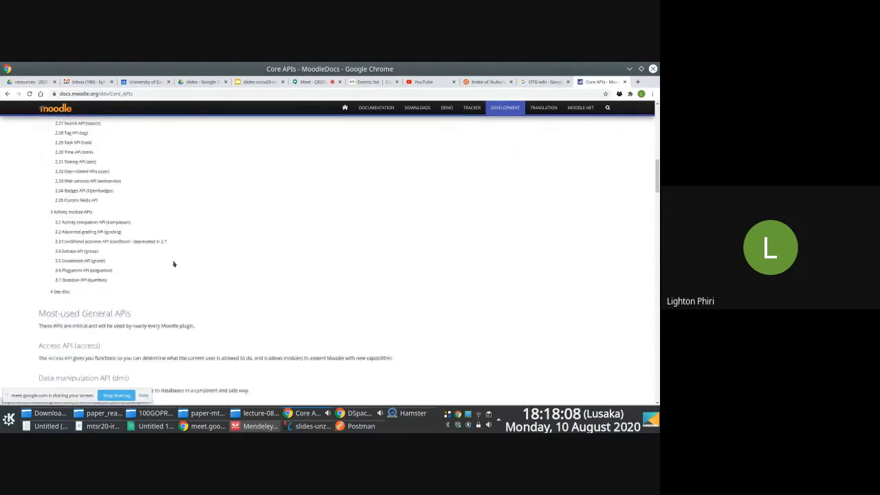
pyautogui.scroll(-3)
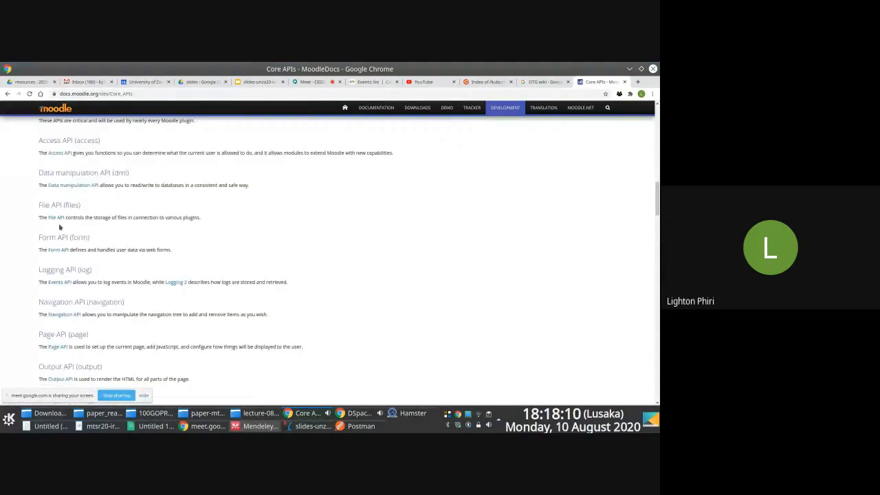
pyautogui.scroll(-3)
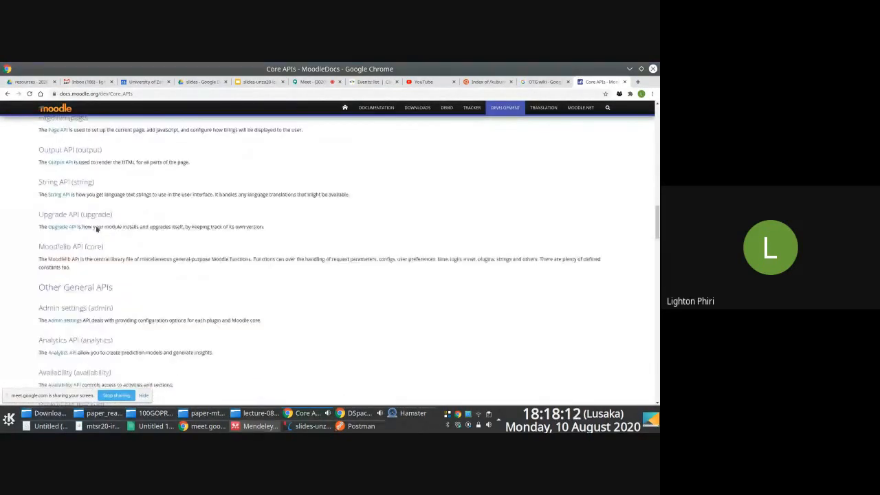
pyautogui.scroll(-3)
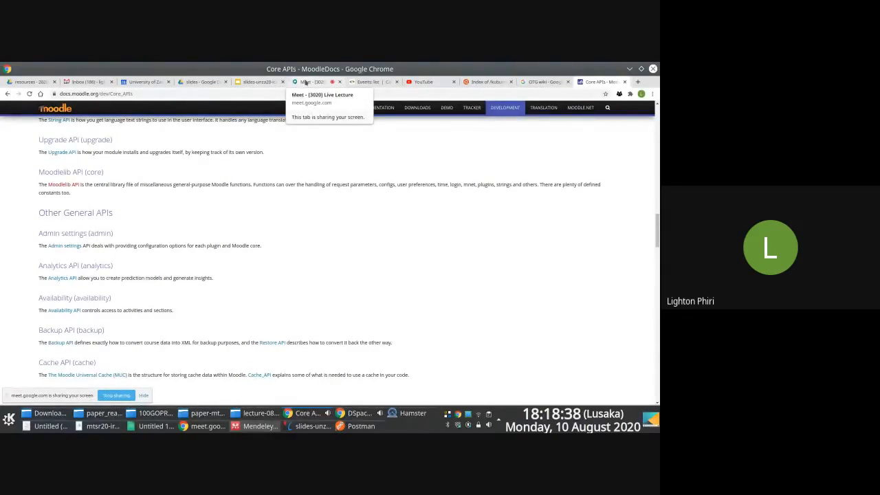
pyautogui.click(316, 81)
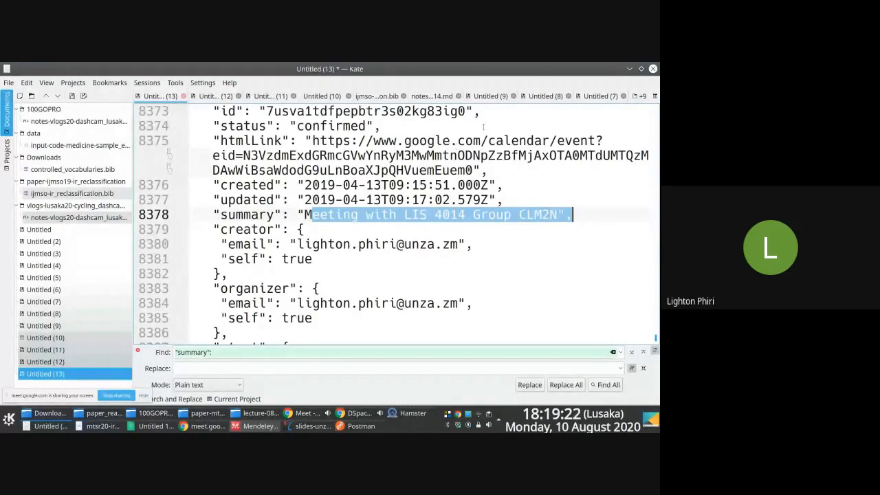
# - Search Google for 'moodle demo api site' in a new Chrome tab
pyautogui.scroll(-3)
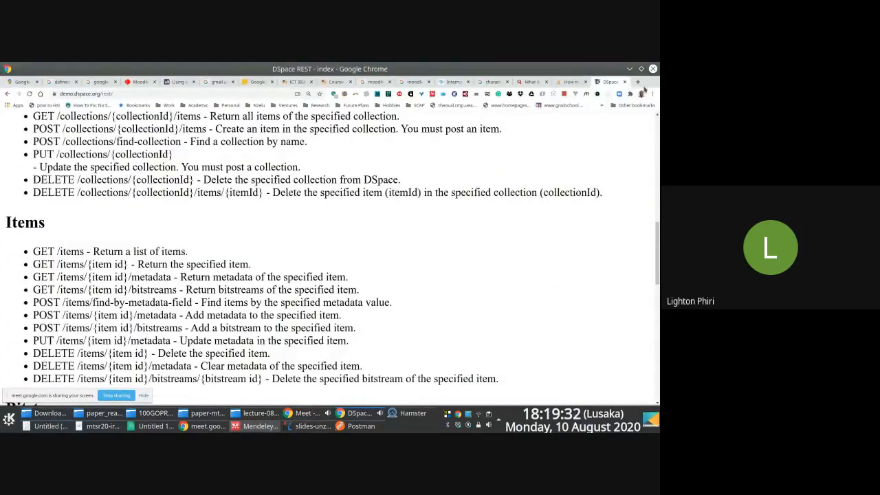
pyautogui.click(639, 81)
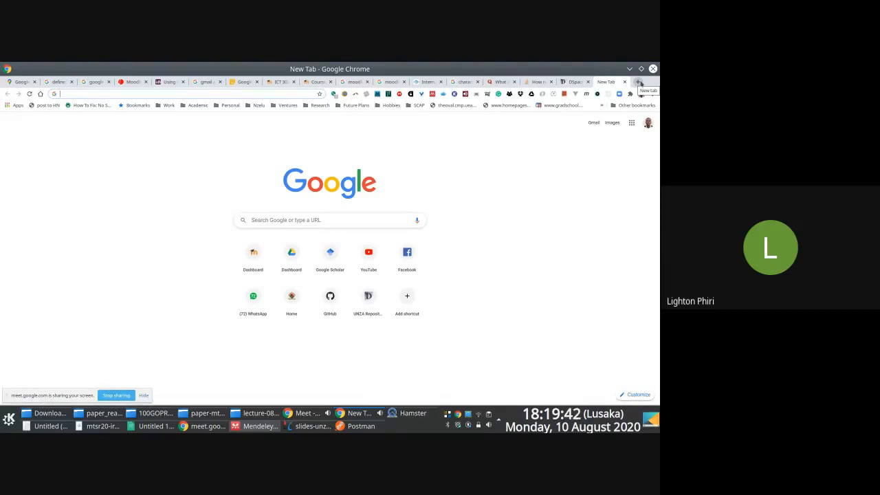
pyautogui.write('moodle demo api site')
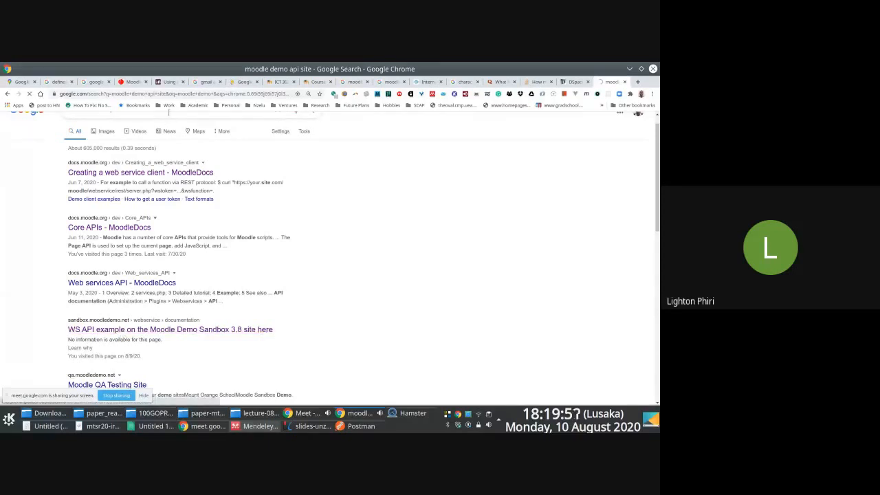
# - Open the 'WS API example on the Moodle Demo Sandbox 3.8 site' result and select its login URL
pyautogui.click(170, 329)
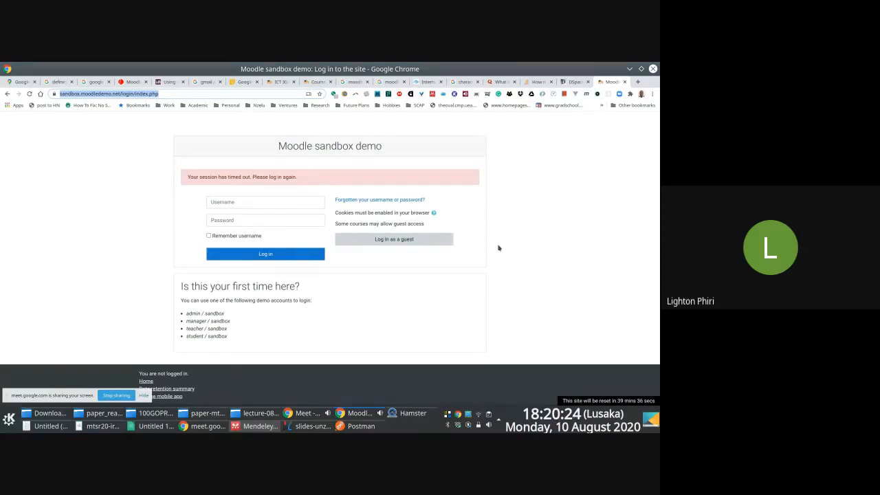
pyautogui.moveTo(506, 255)
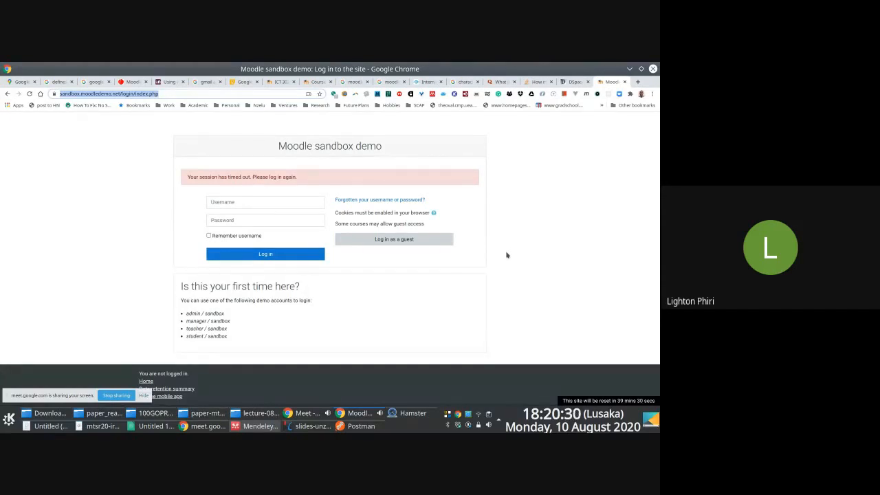
pyautogui.moveTo(370, 294)
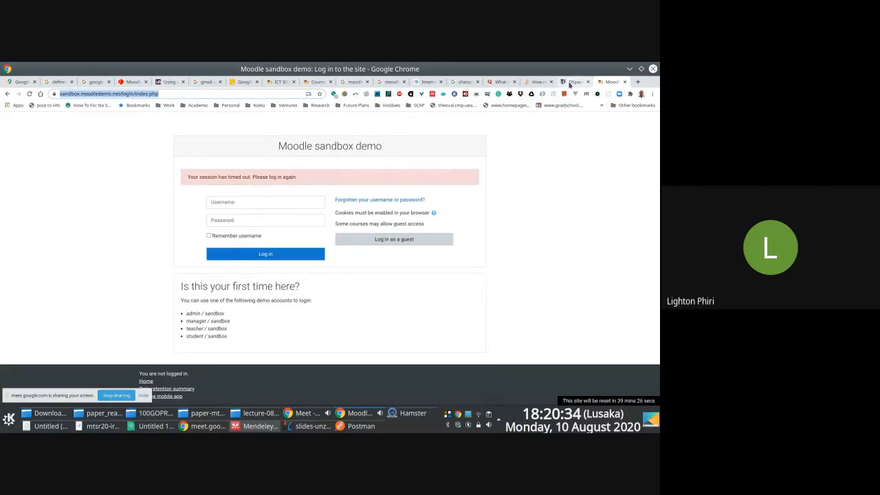
pyautogui.click(575, 81)
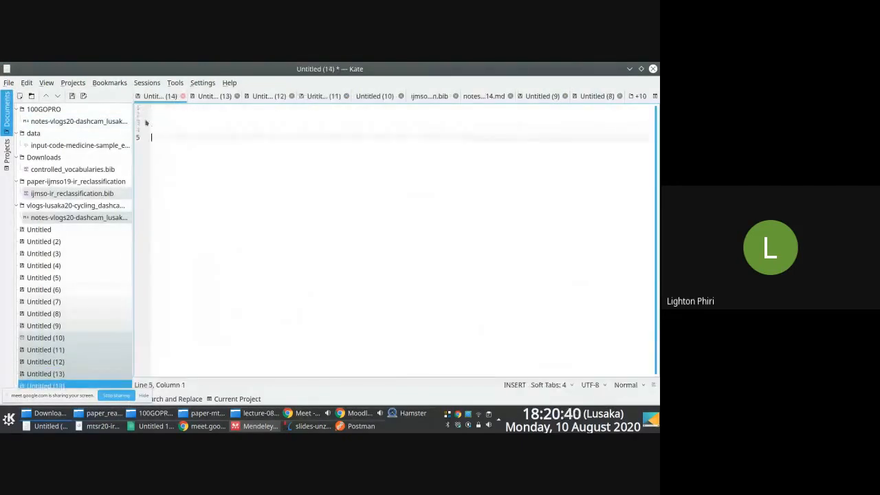
# - Go from the blank Kate document through the Meet tab back to the Core APIs page
pyautogui.click(358, 412)
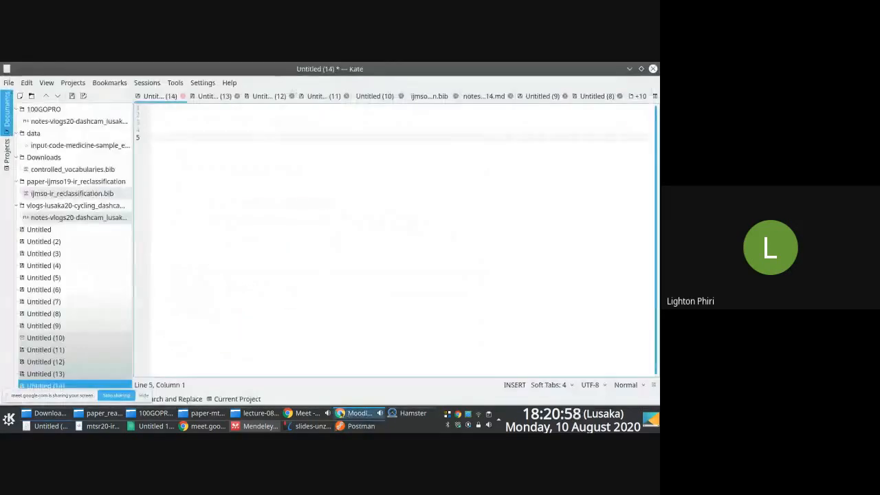
pyautogui.click(303, 413)
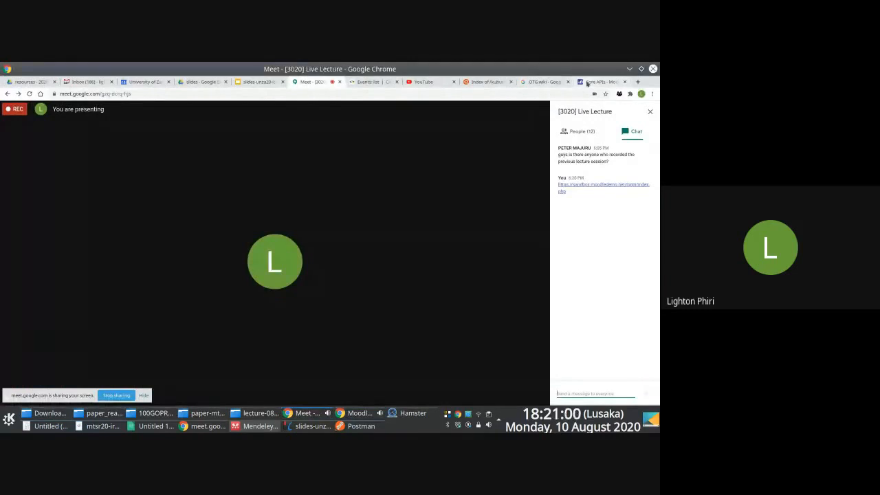
pyautogui.click(597, 82)
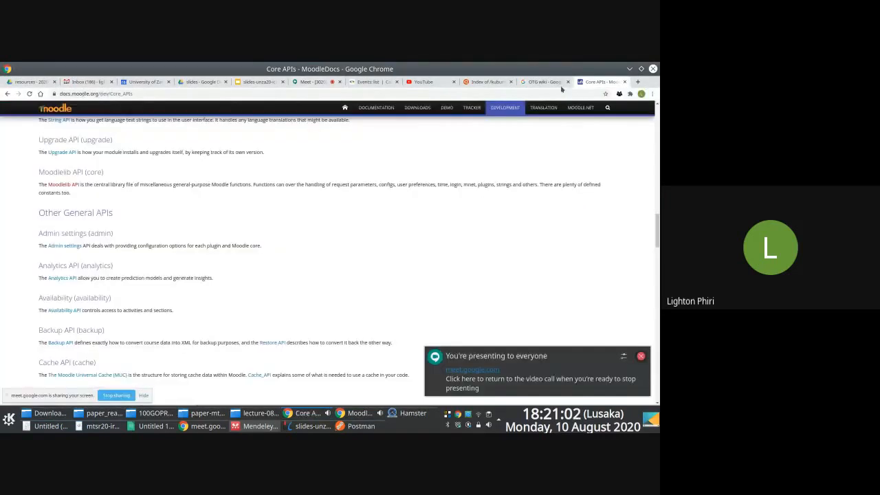
pyautogui.click(542, 82)
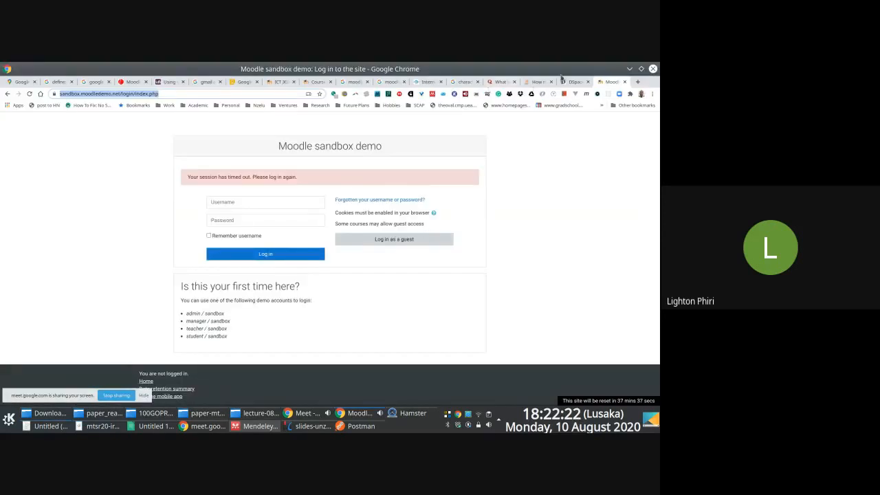
# - Start a curl command in the Kate notes with -d username="admin"
pyautogui.click(574, 82)
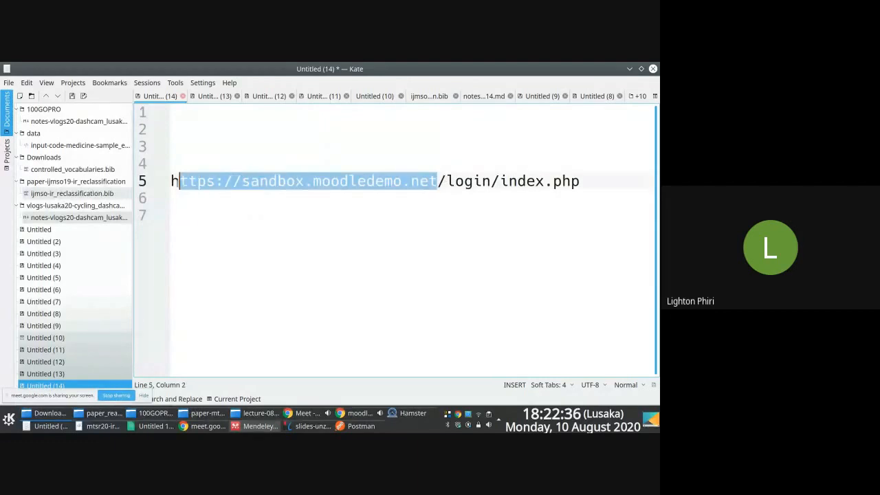
pyautogui.write('cu')
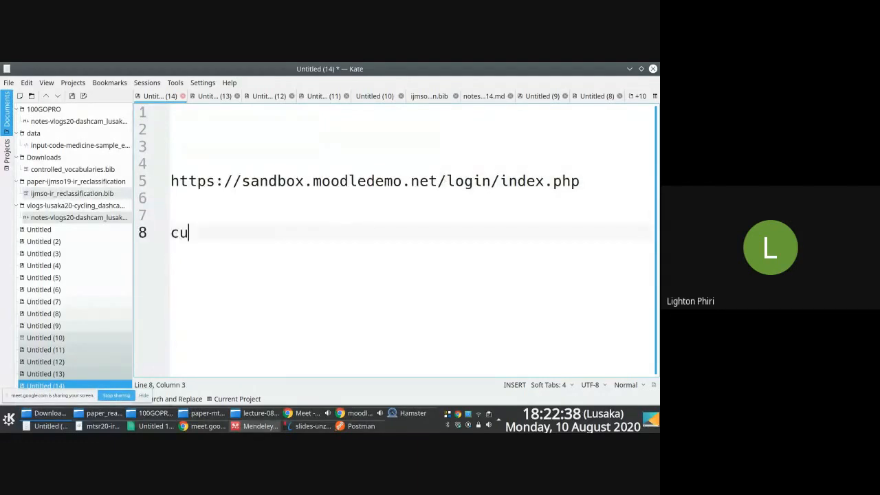
pyautogui.write('rl')
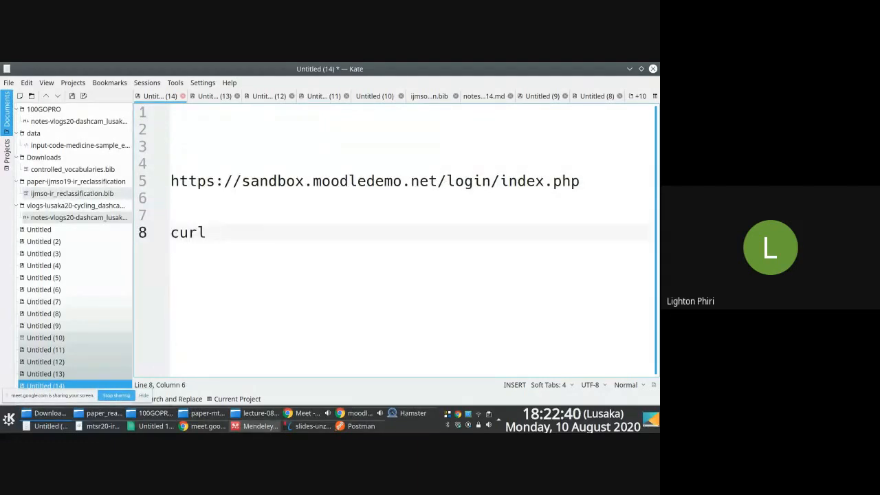
pyautogui.write('-d username')
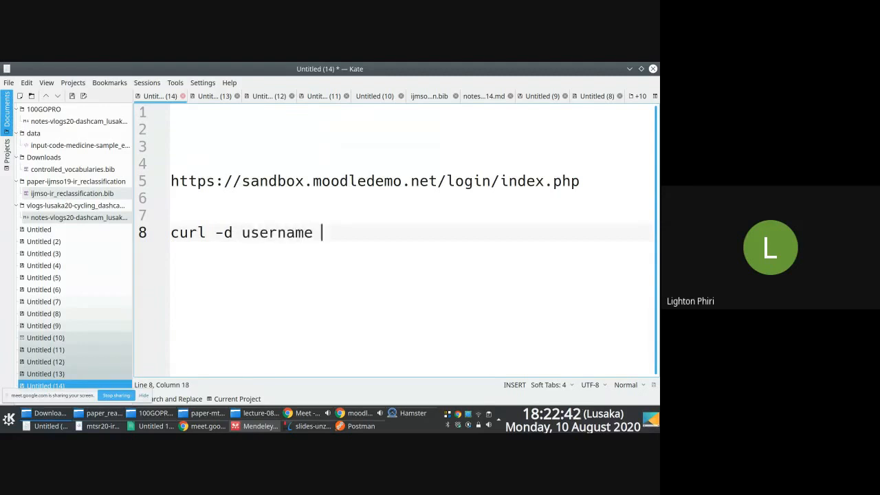
pyautogui.write('="')
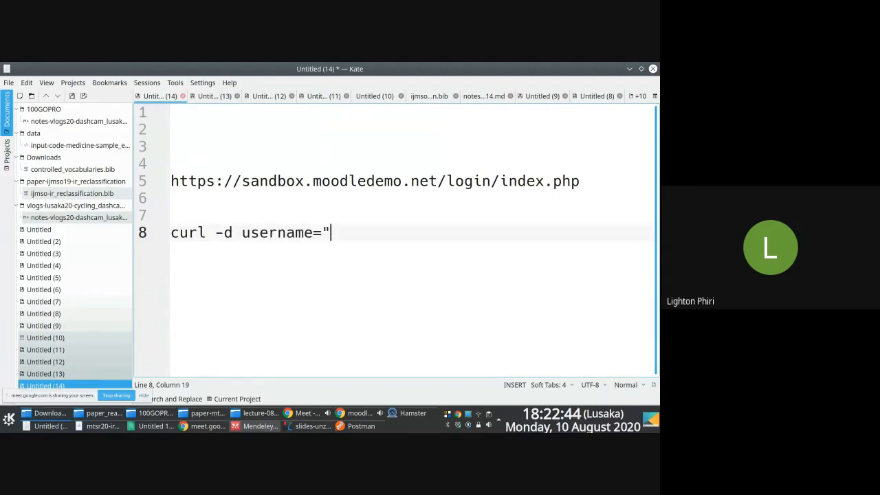
pyautogui.write('admin')
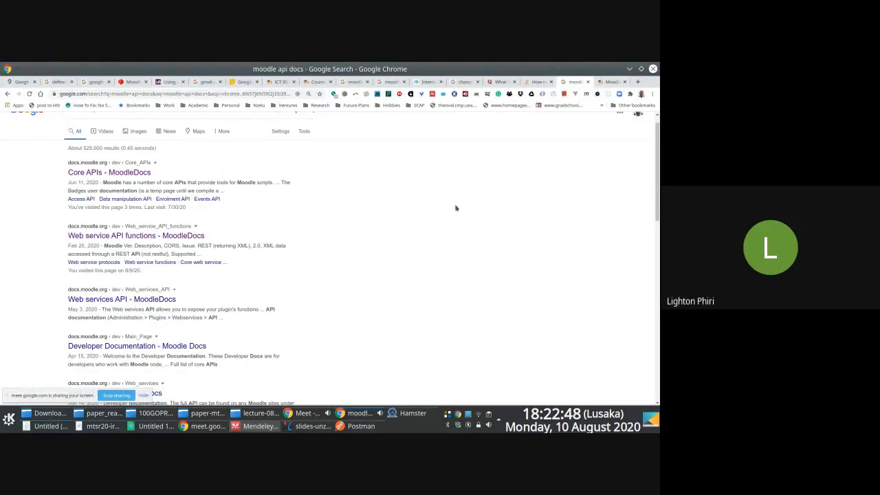
# - Switch via the Meet window and Core APIs page to the moodle api search results
pyautogui.click(356, 412)
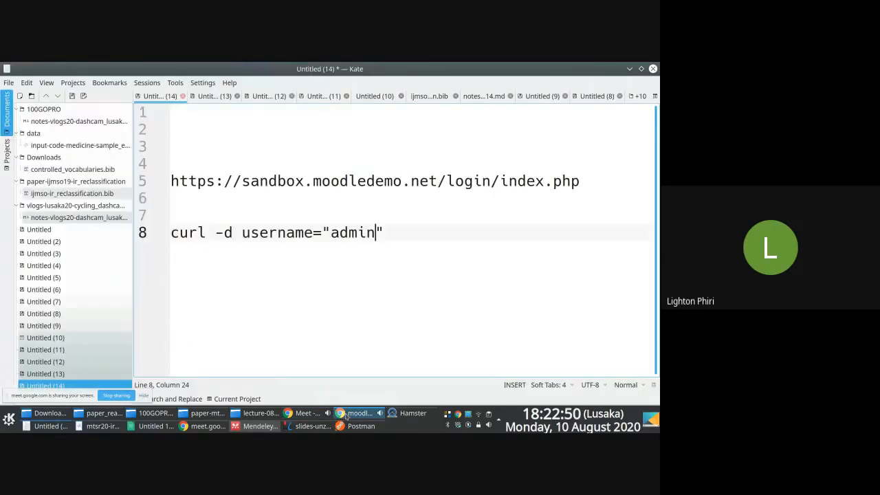
pyautogui.click(303, 413)
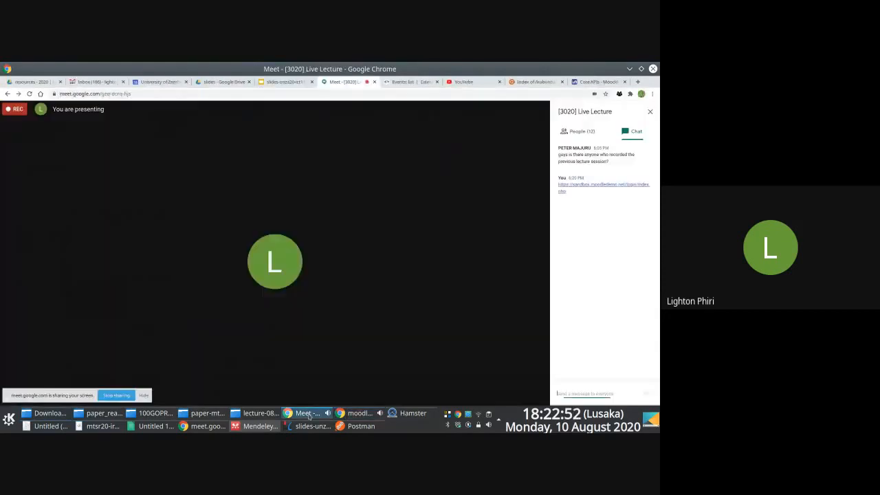
pyautogui.click(595, 82)
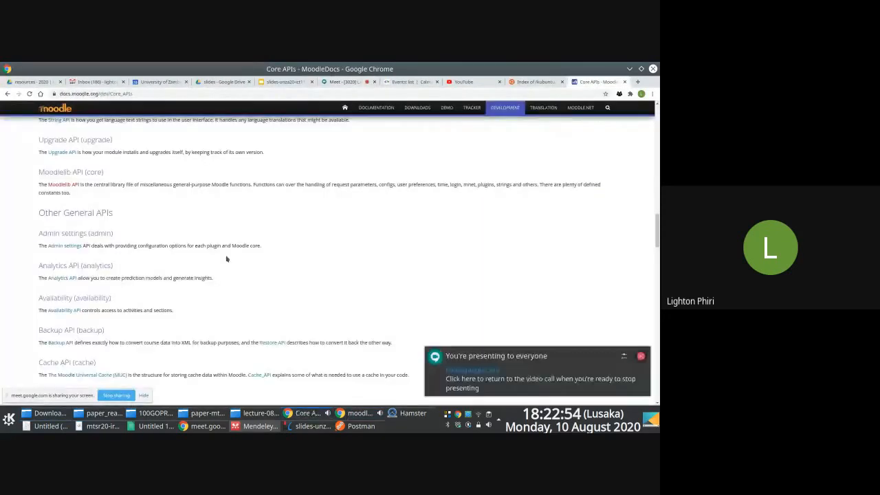
pyautogui.click(344, 82)
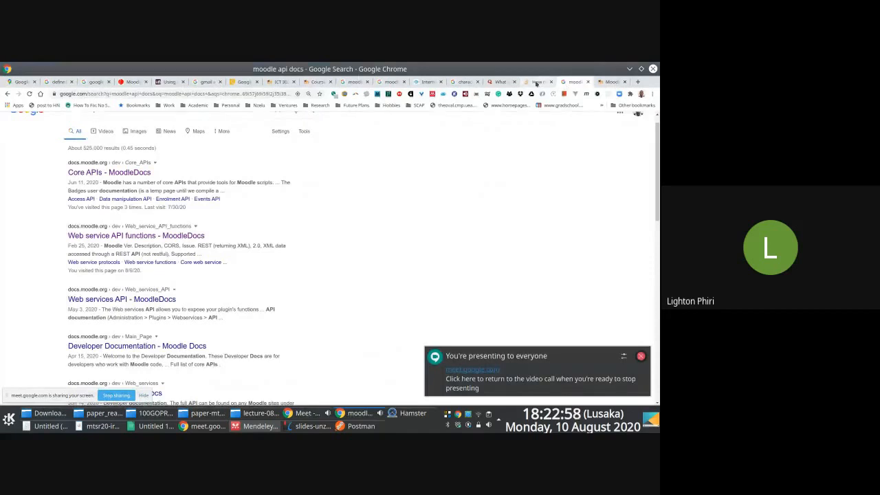
pyautogui.click(536, 81)
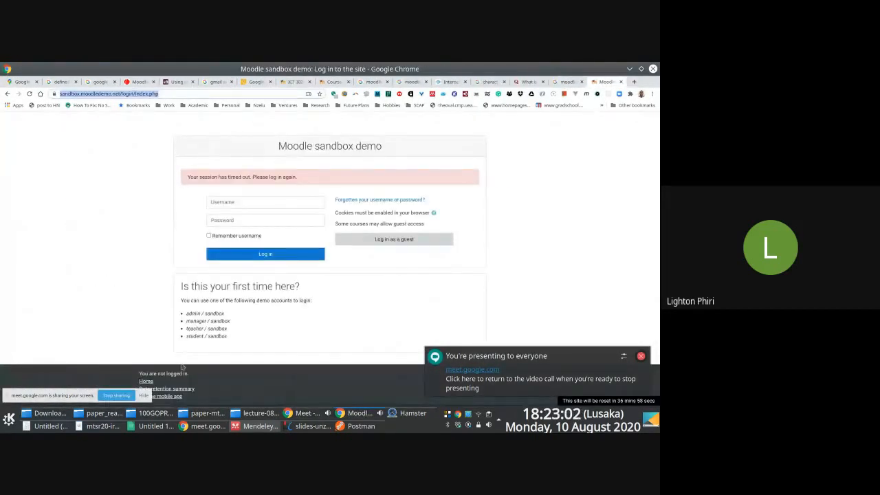
# - Zoom the sandbox login page to 150% and scroll to the demo accounts list
pyautogui.click(650, 94)
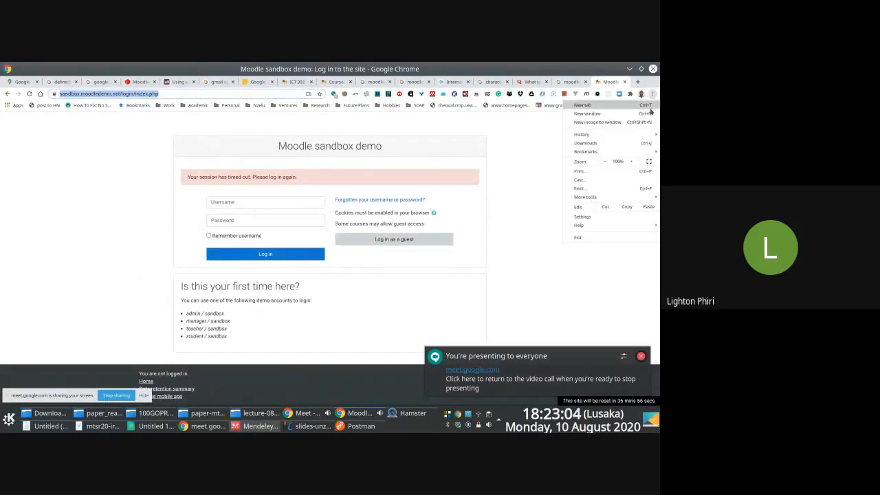
pyautogui.click(630, 161)
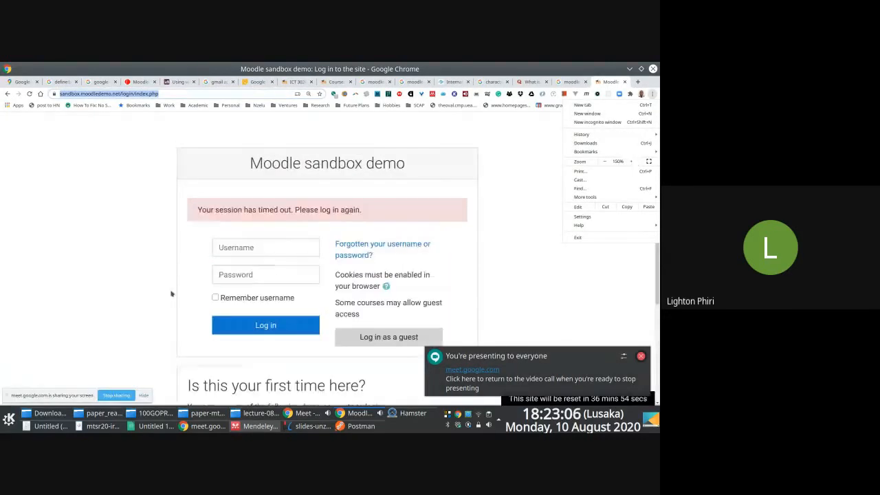
pyautogui.scroll(-3)
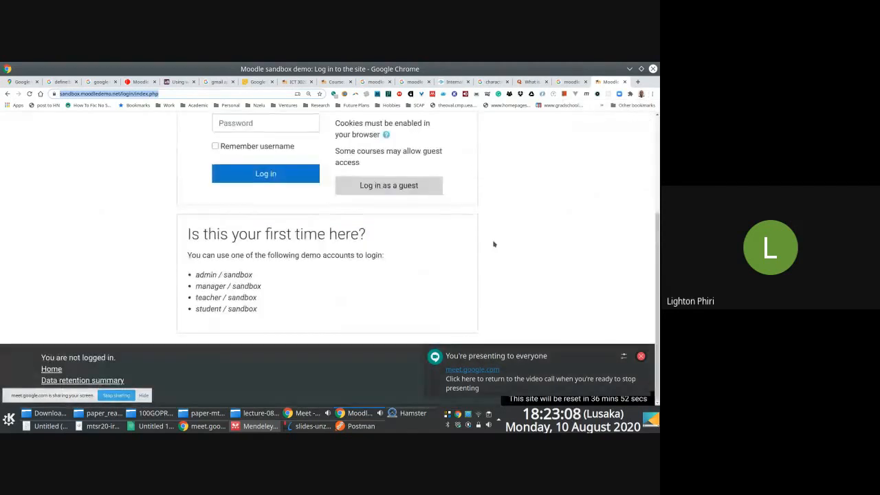
pyautogui.moveTo(195, 274); pyautogui.dragTo(258, 309)
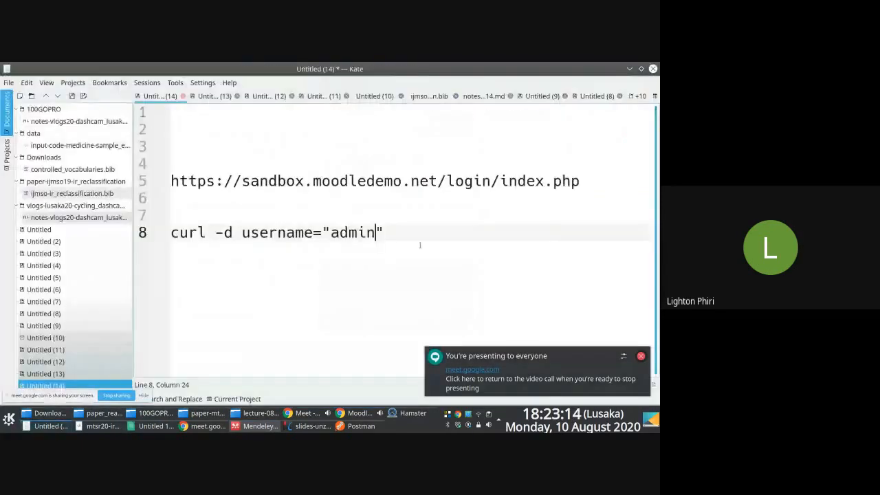
# - Add the password and student credentials and the sandbox login/index.php URL to the curl command
pyautogui.press('Right')
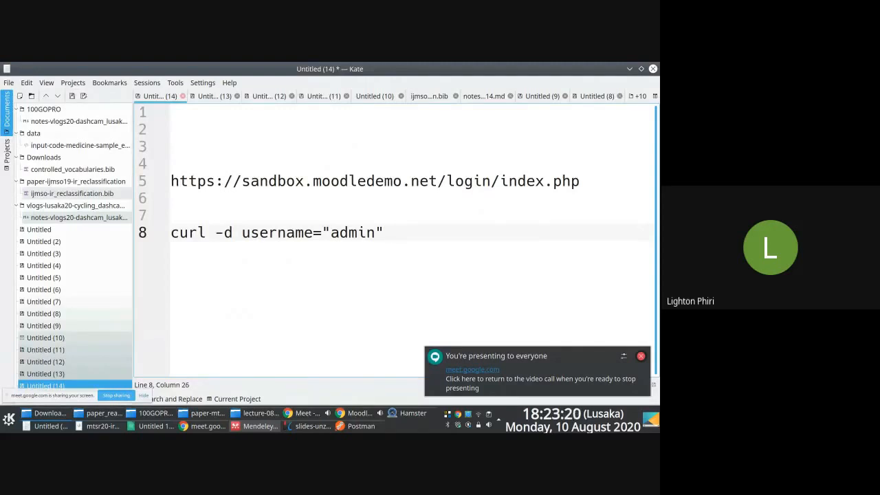
pyautogui.write('-d')
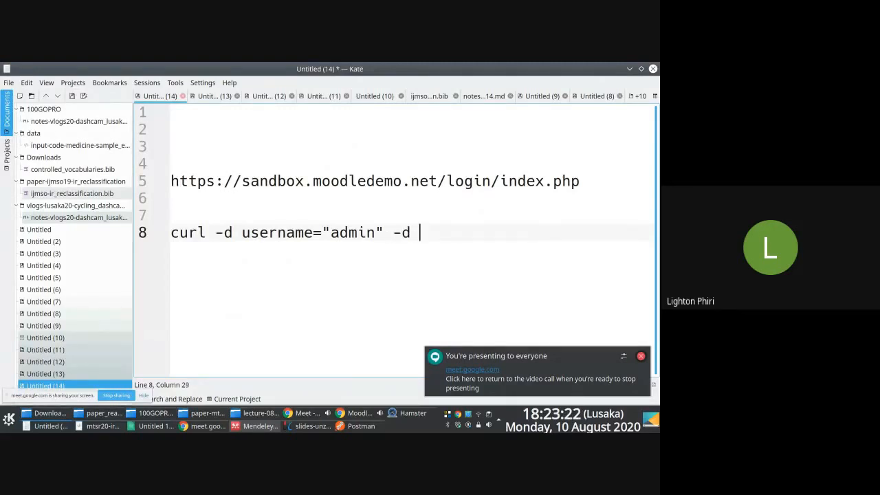
pyautogui.write('password="sandbox')
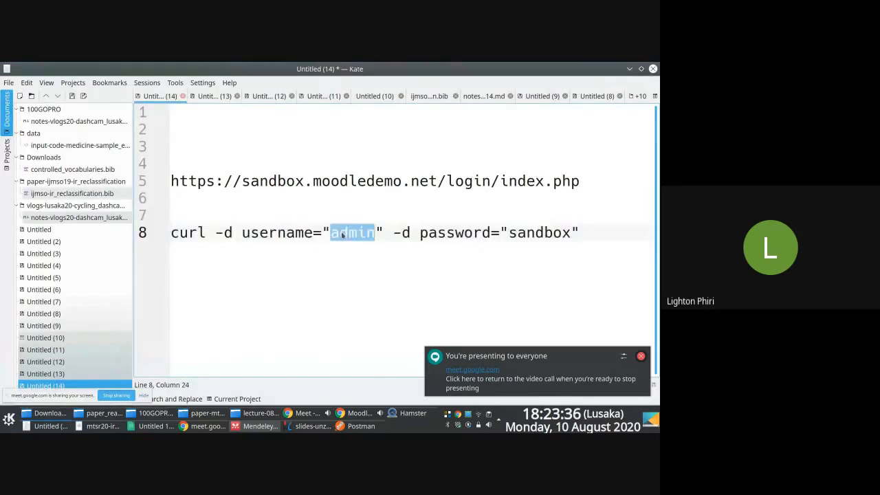
pyautogui.write('student')
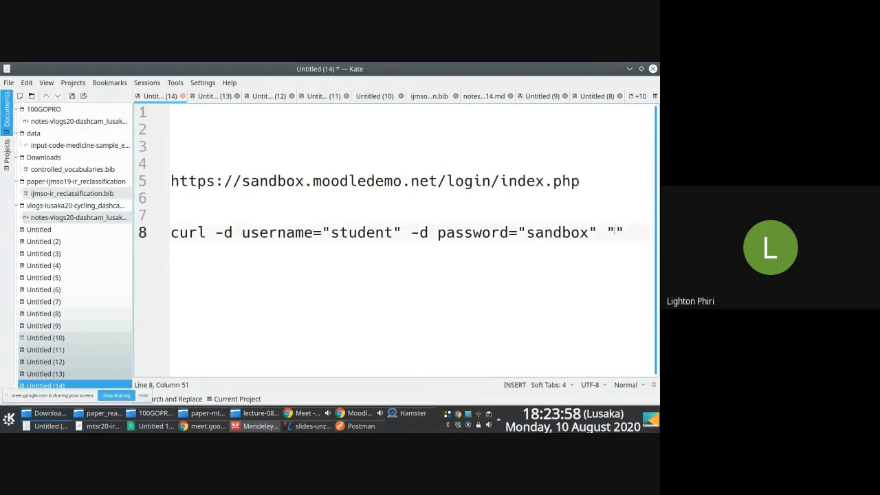
pyautogui.write('https://sandbox.moodledemo.net/login/index.php')
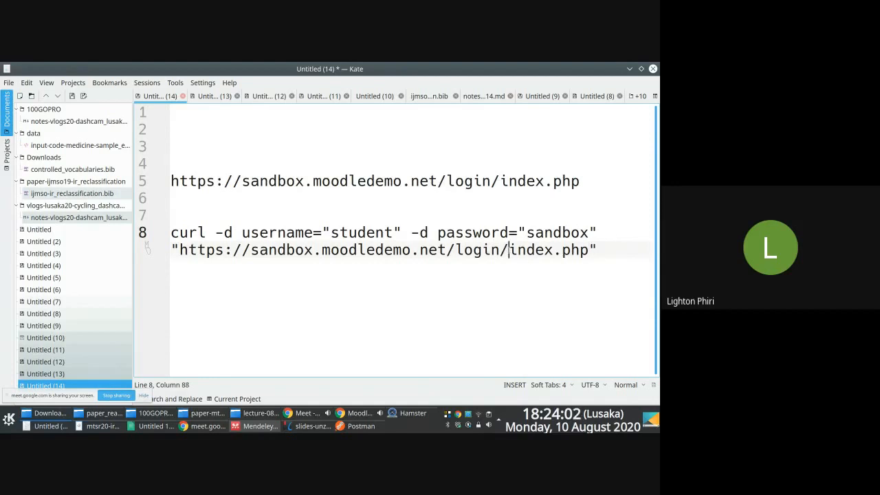
# - Replace index.php in the URL with token.php?service=moodle_mobile_app
pyautogui.doubleClick(548, 250)
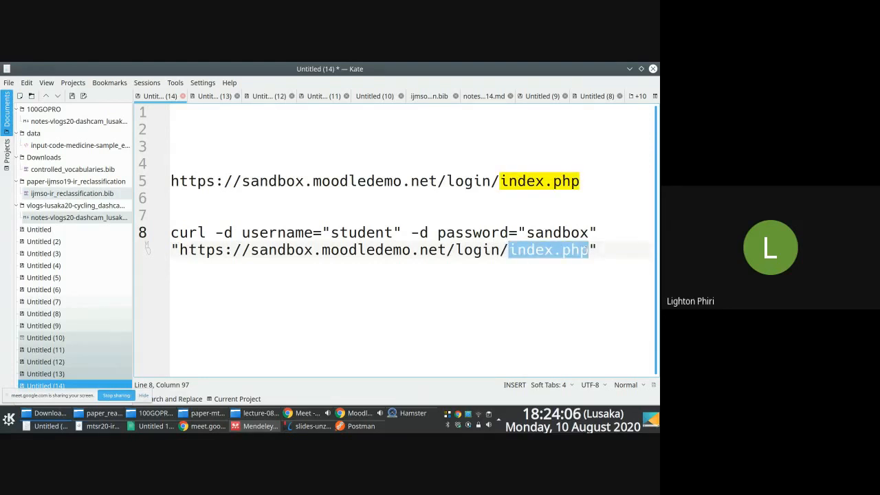
pyautogui.write('t')
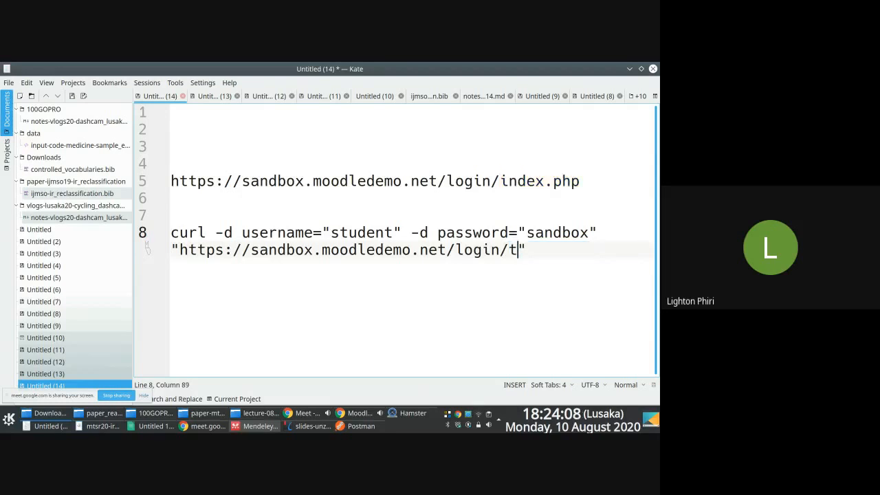
pyautogui.write('oken.ph')
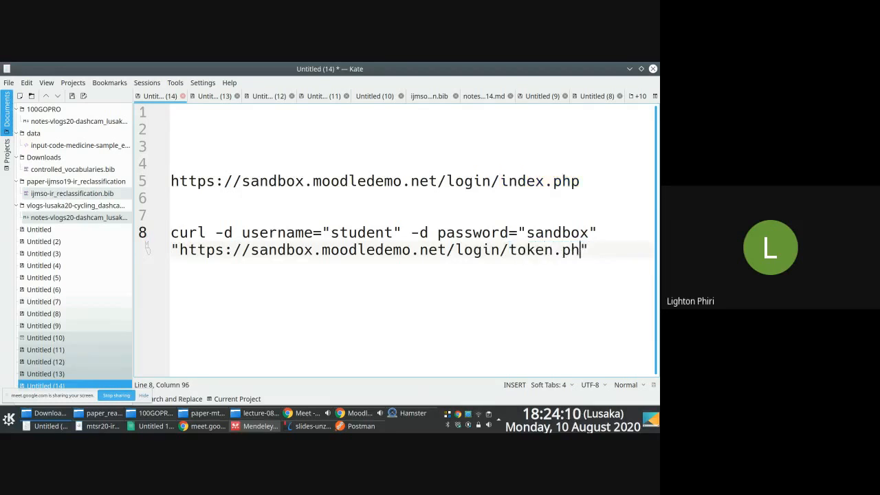
pyautogui.write('?service=')
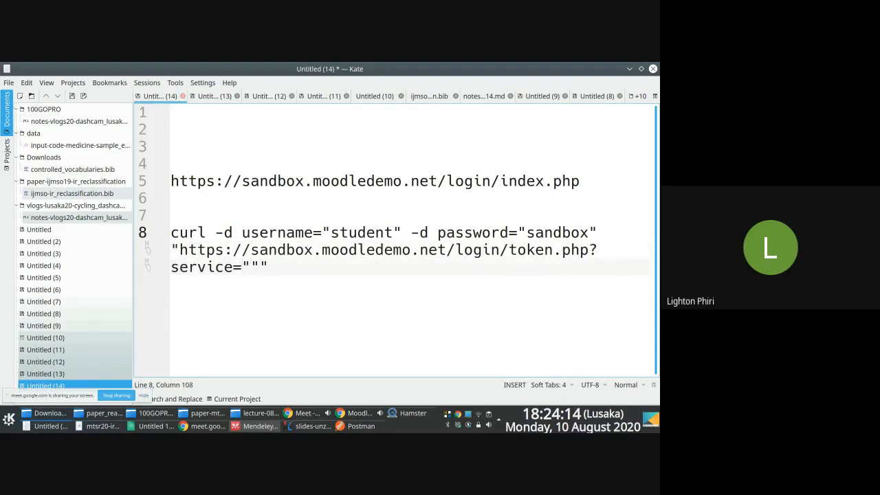
pyautogui.write('moodle_')
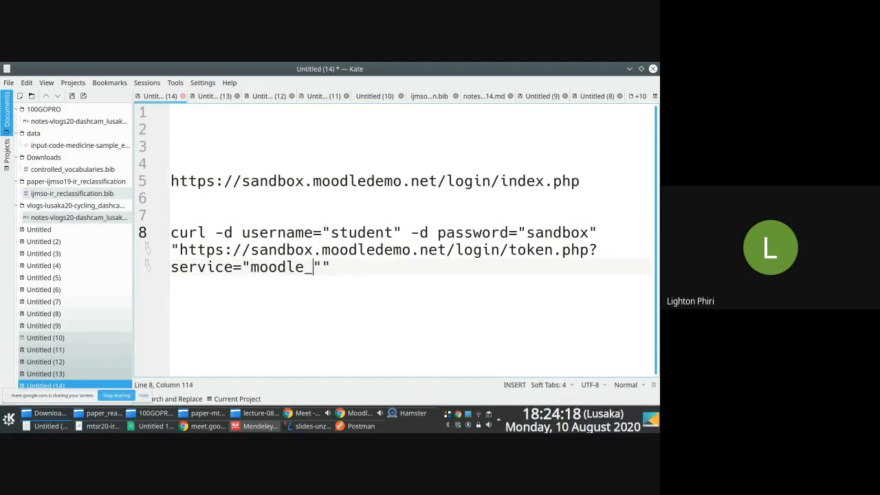
pyautogui.write('mobile_app =')
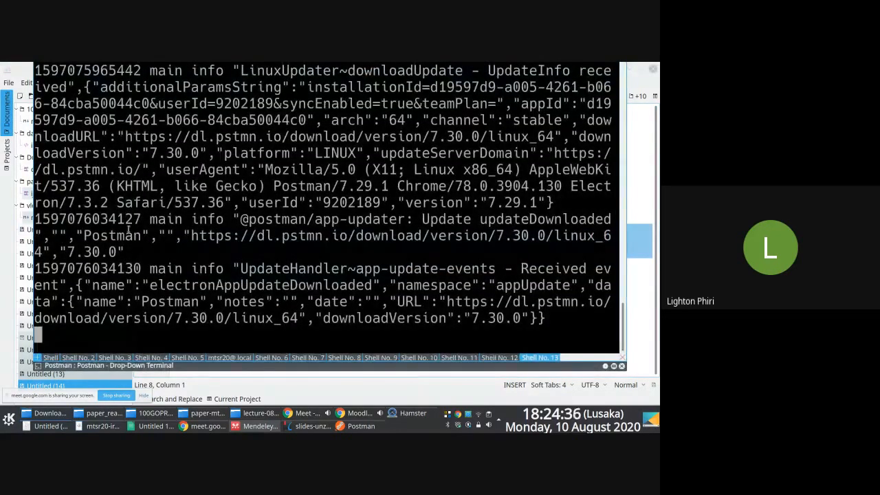
# - Focus the Yakuake drop-down terminal session
pyautogui.click(579, 358)
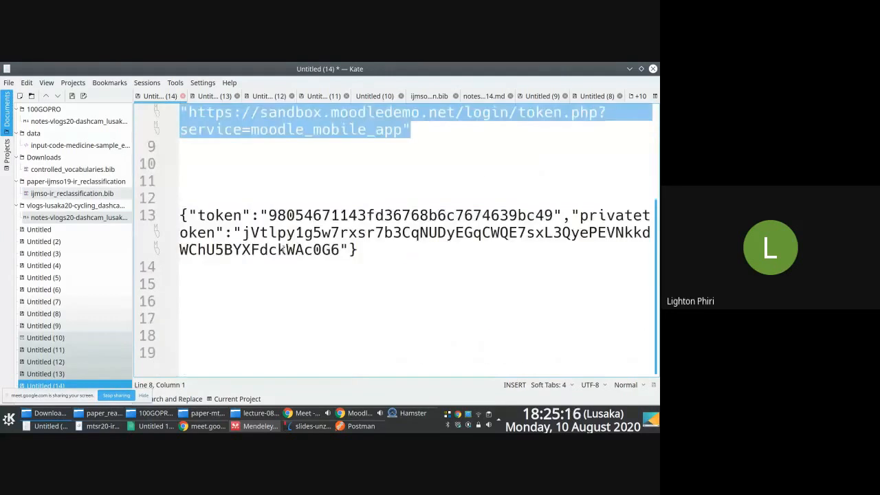
# - Retype the student/sandbox curl token.php request on line 16
pyautogui.write('curl -d username="student" -d password="sandbox" "https://sandbox.moodledemo.net/login/token.php?service=moodle_mobile_app"')
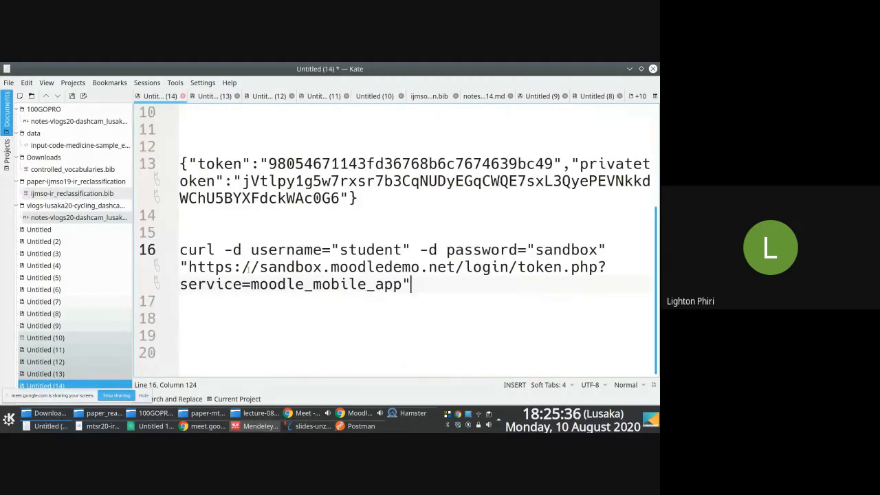
pyautogui.click(182, 145)
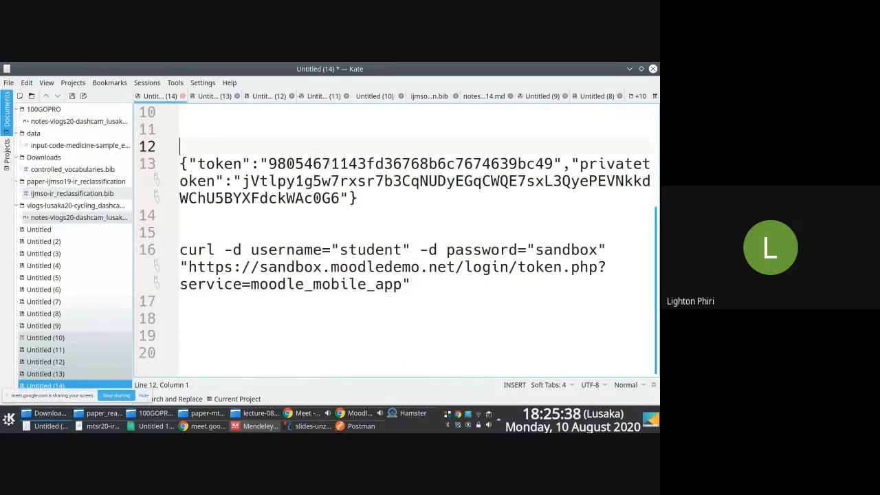
pyautogui.moveTo(268, 164); pyautogui.dragTo(550, 163)
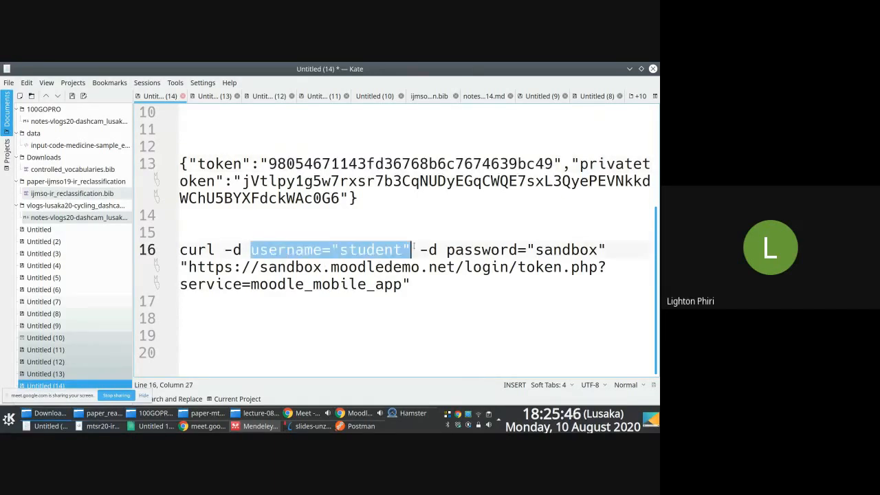
pyautogui.moveTo(411, 249); pyautogui.dragTo(409, 284)
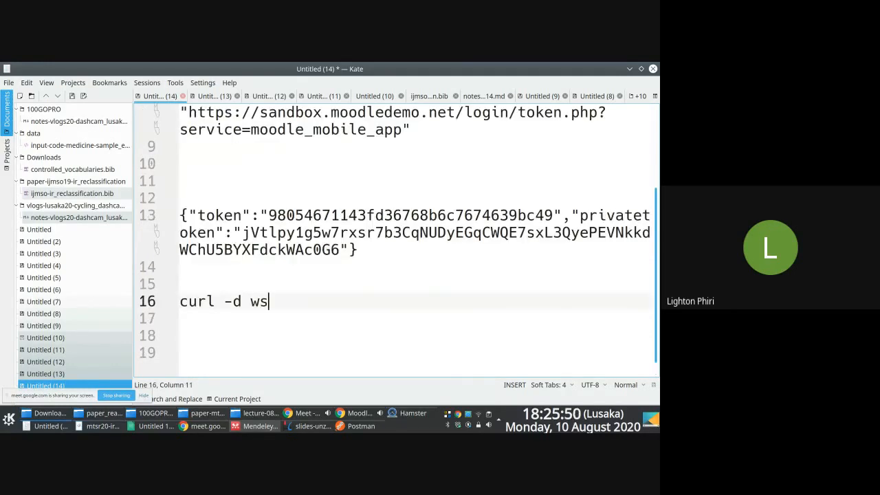
pyautogui.write('token')
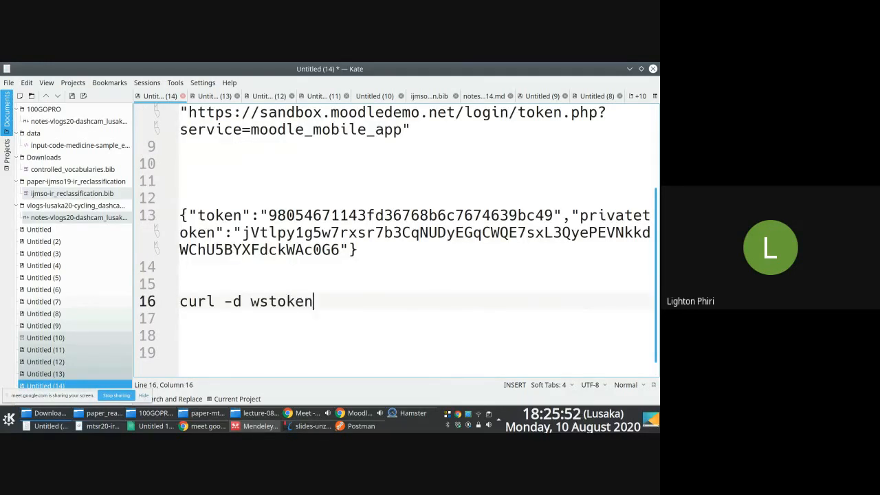
pyautogui.write('=""')
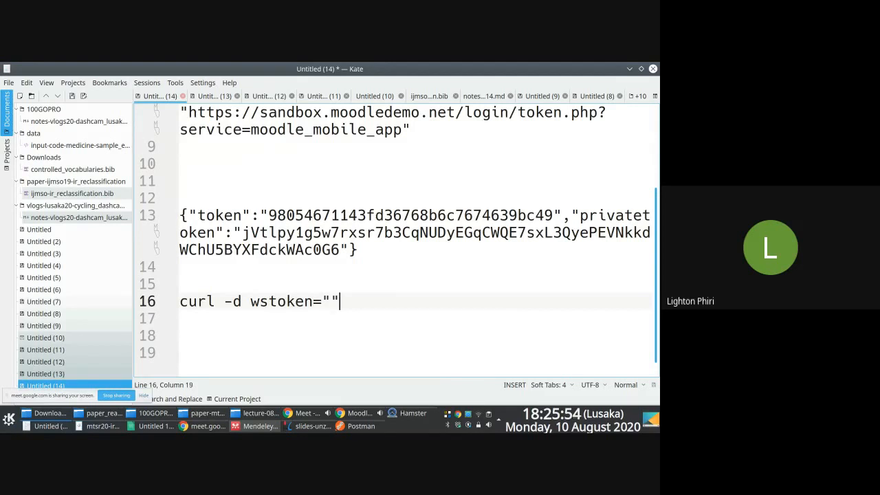
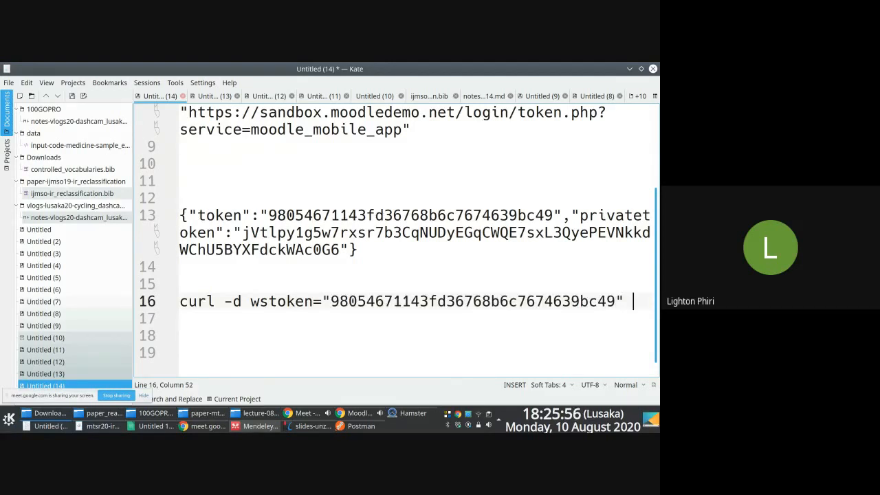
# - Add -d wsfunction=core_course_get_contents to the curl command
pyautogui.write('-d w')
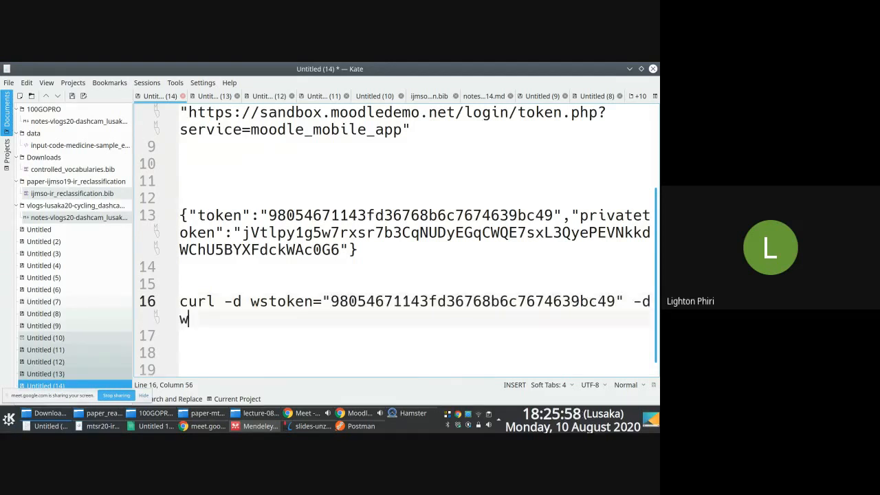
pyautogui.write('sfunction')
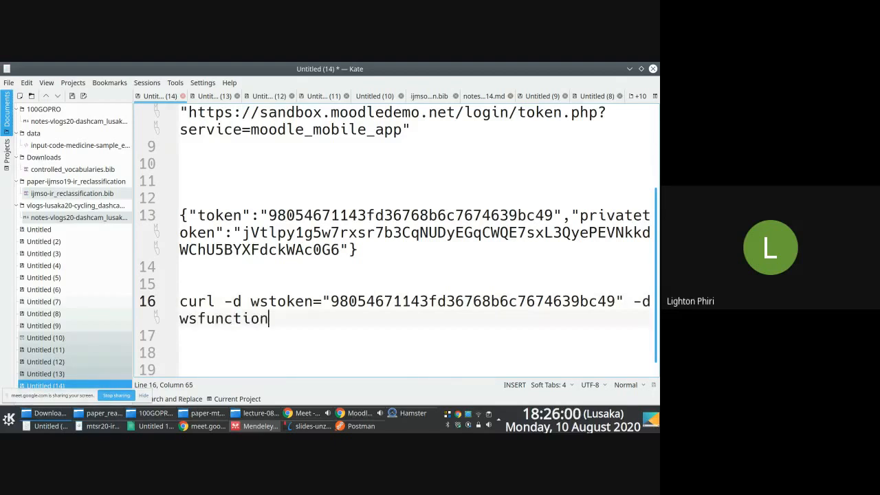
pyautogui.write('=core_')
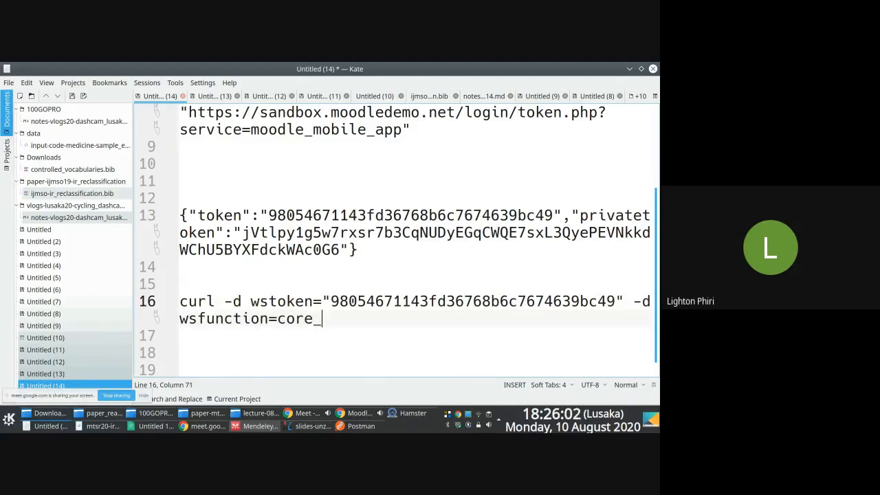
pyautogui.write('en')
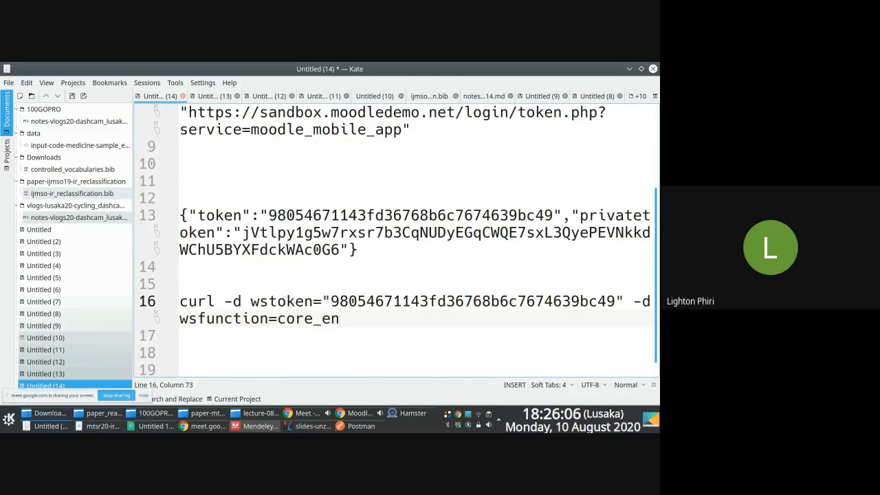
pyautogui.press('BackSpace')
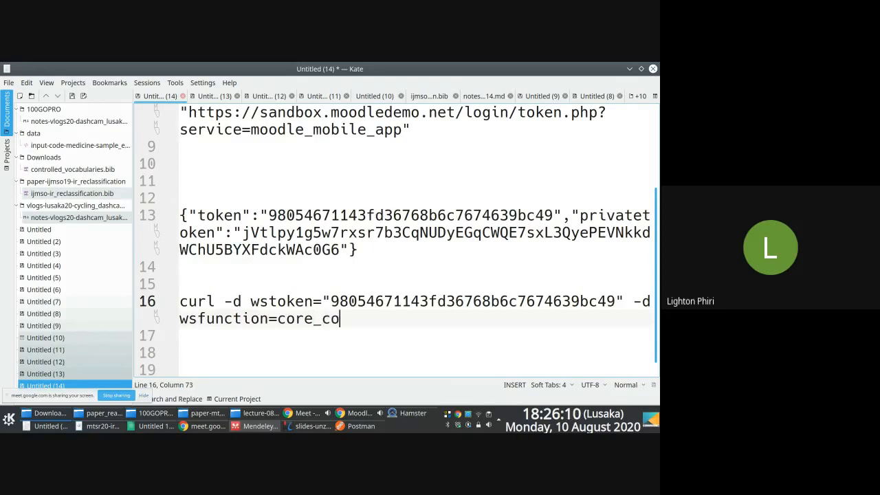
pyautogui.write('urse')
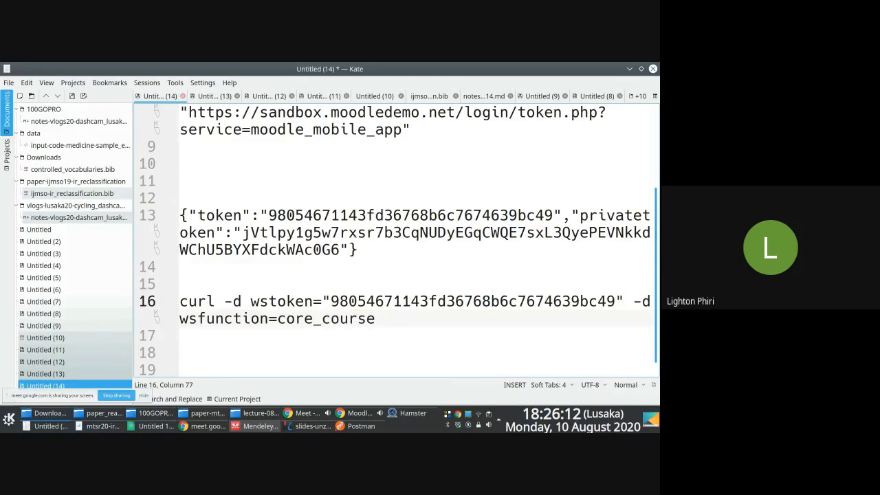
pyautogui.write('_get_co')
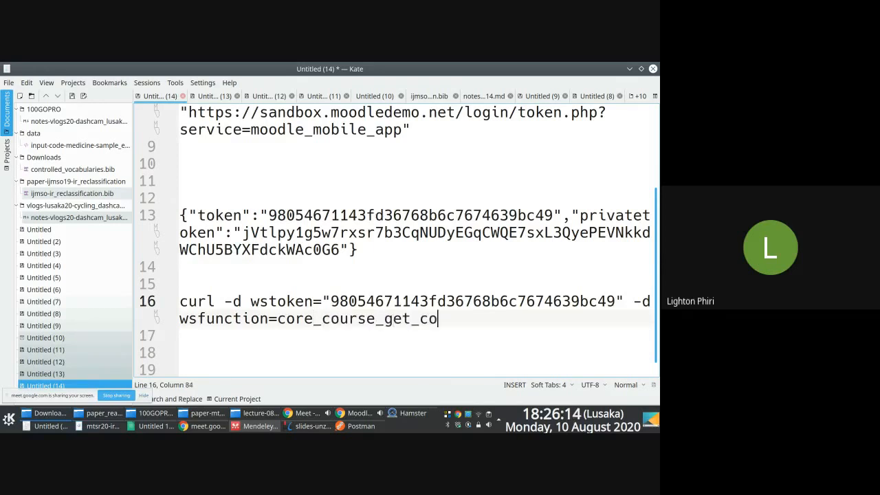
pyautogui.write('ntents -d')
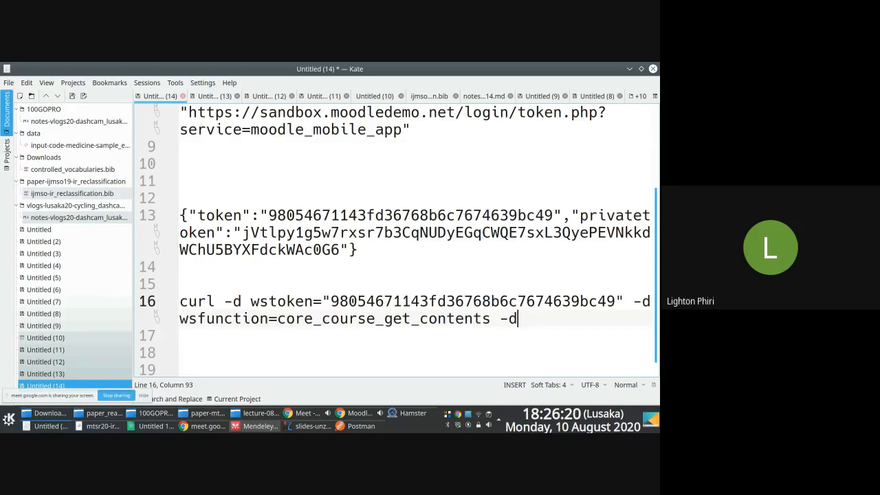
# - Add the courseid=2 parameter
pyautogui.write('co')
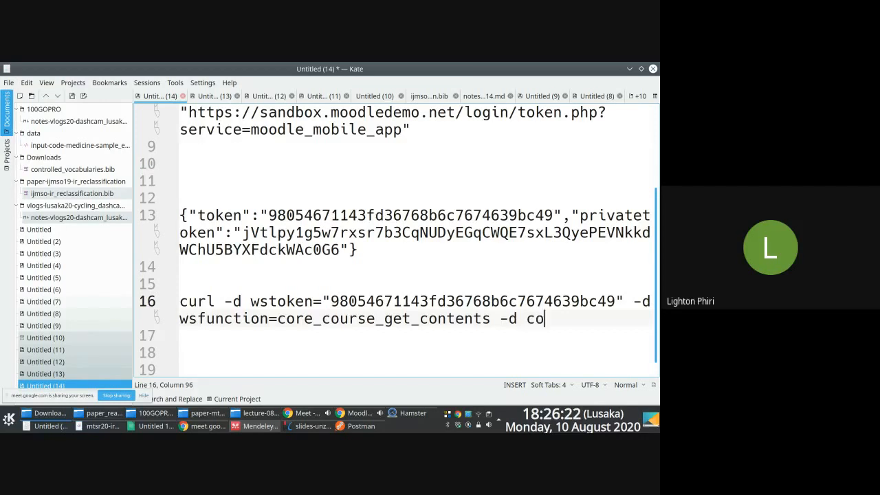
pyautogui.write('urseid')
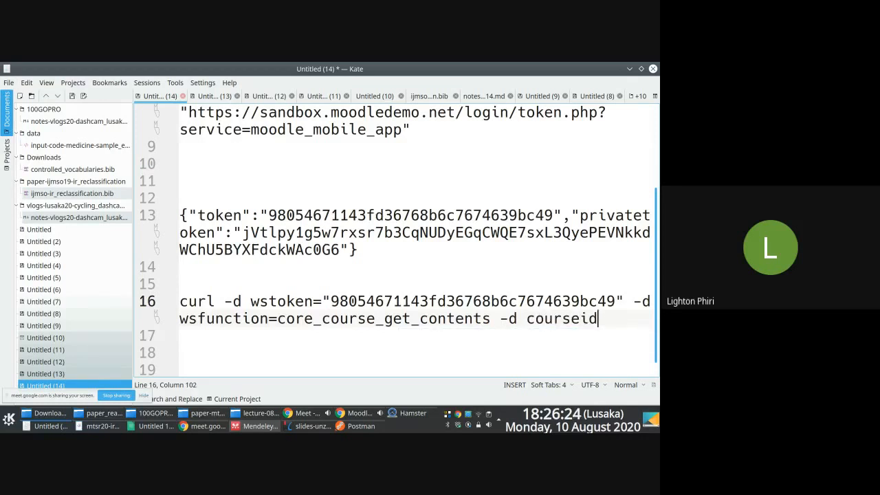
pyautogui.write('=2')
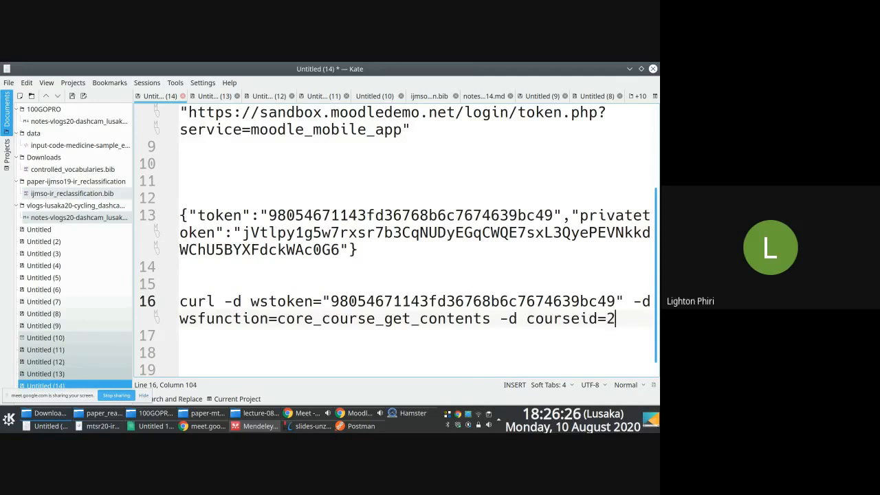
pyautogui.write('-d')
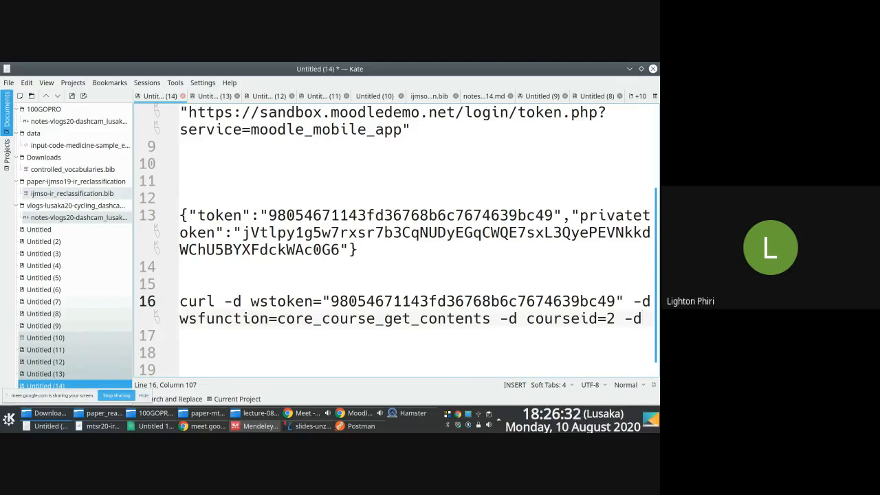
pyautogui.press('BackSpace')
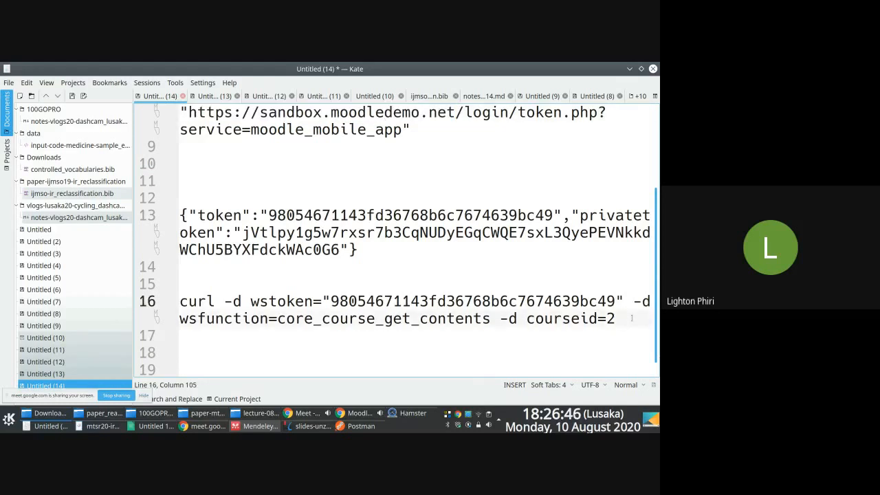
# - Set the request URL to webservice/rest/server.php?moodlewsrestformat=json
pyautogui.write("''")
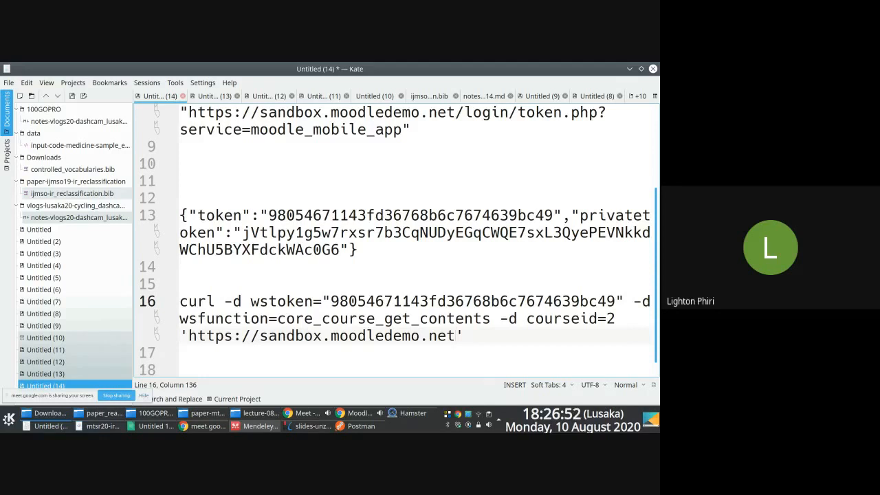
pyautogui.write('/web')
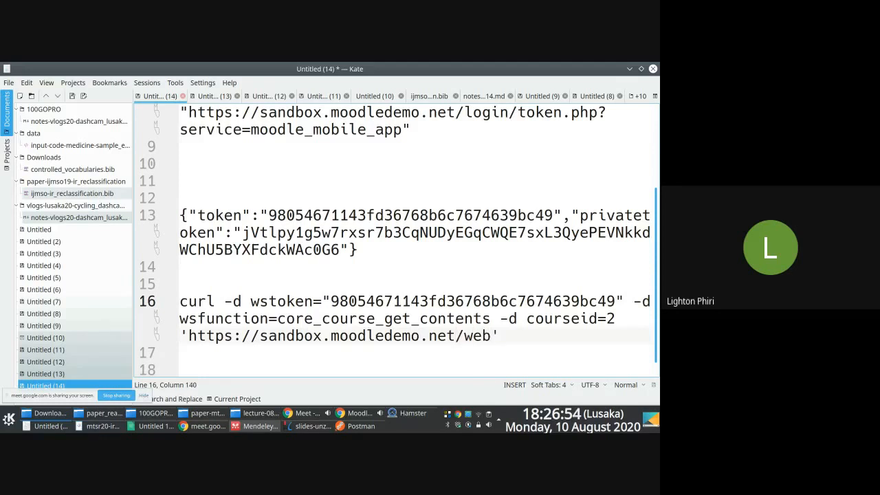
pyautogui.write('service')
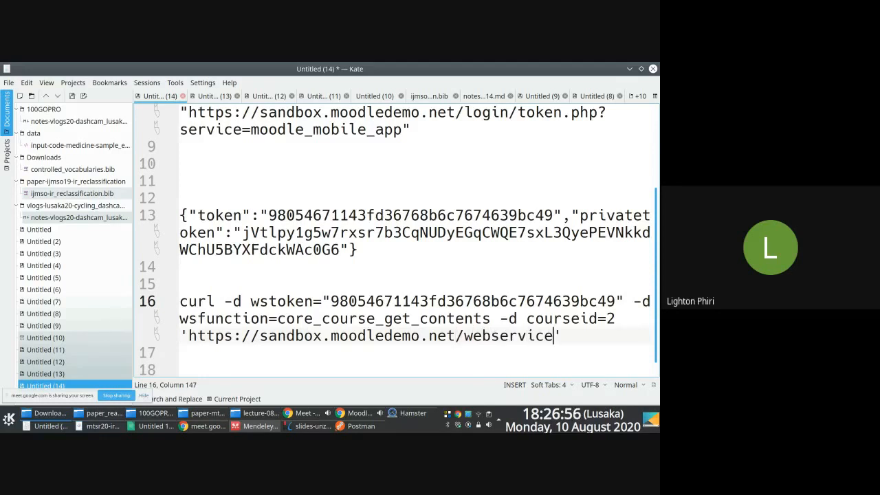
pyautogui.write('/rest/')
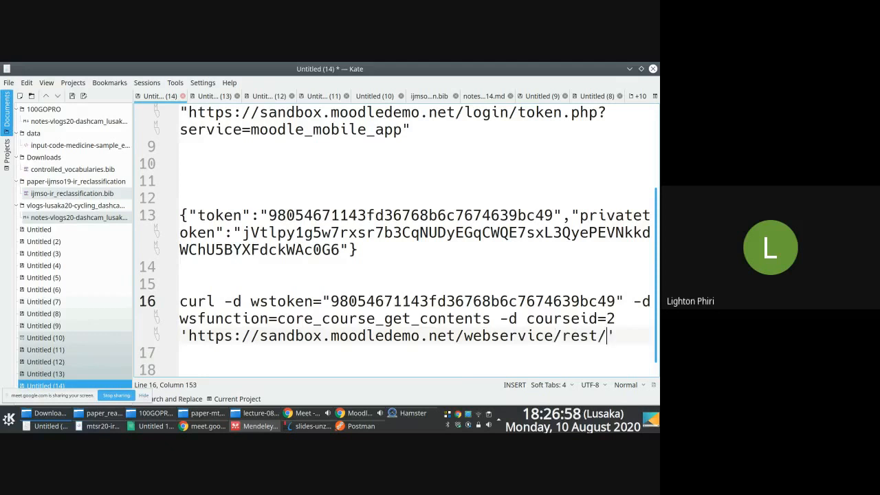
pyautogui.write('server.ph')
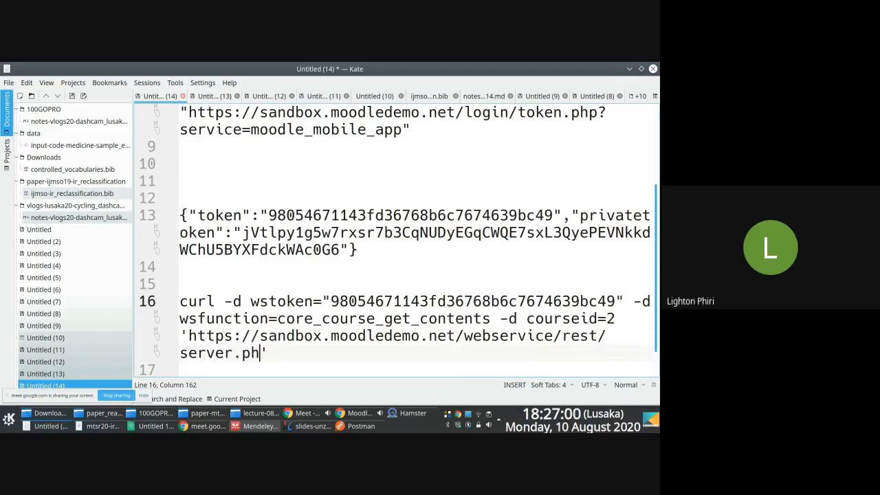
pyautogui.write('?')
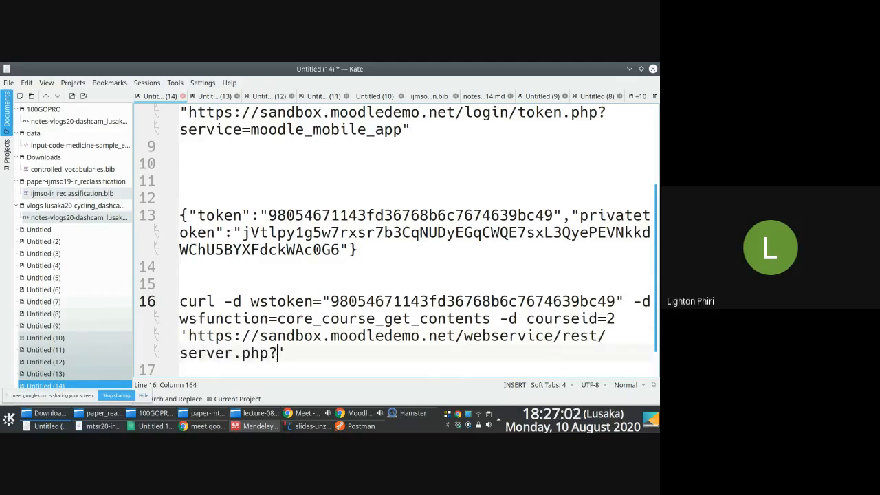
pyautogui.write('moodlew')
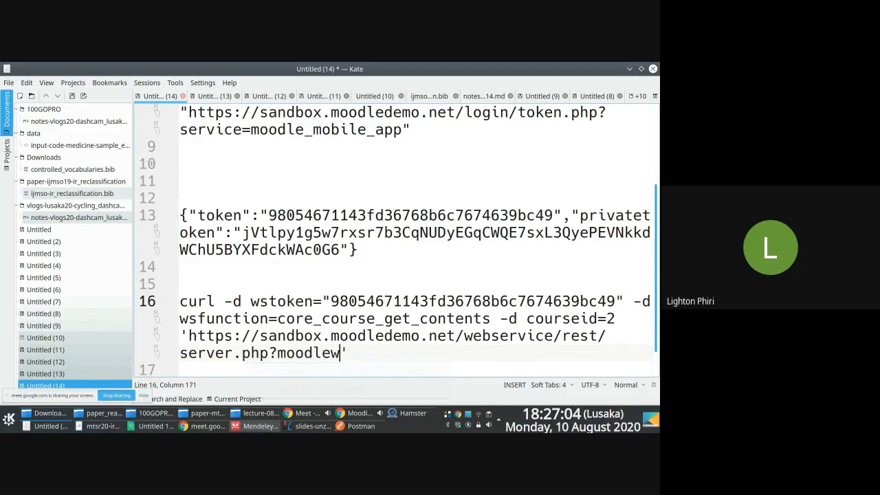
pyautogui.write('s')
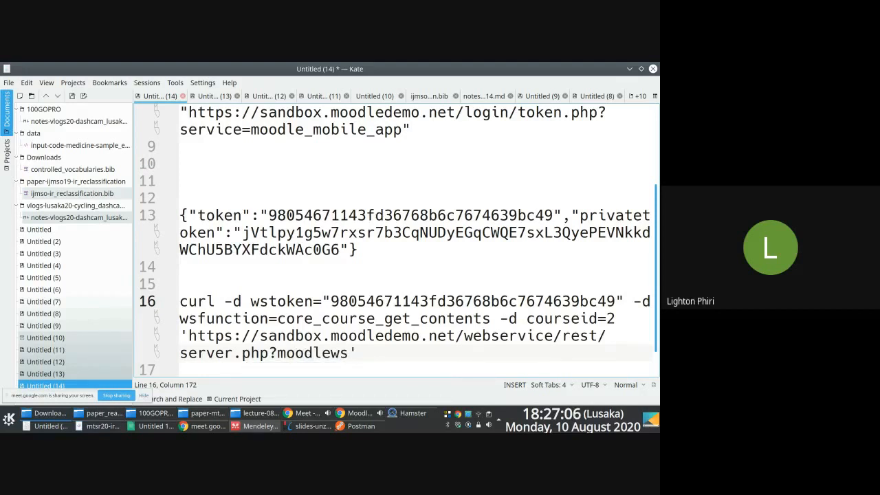
pyautogui.write('restformat=')
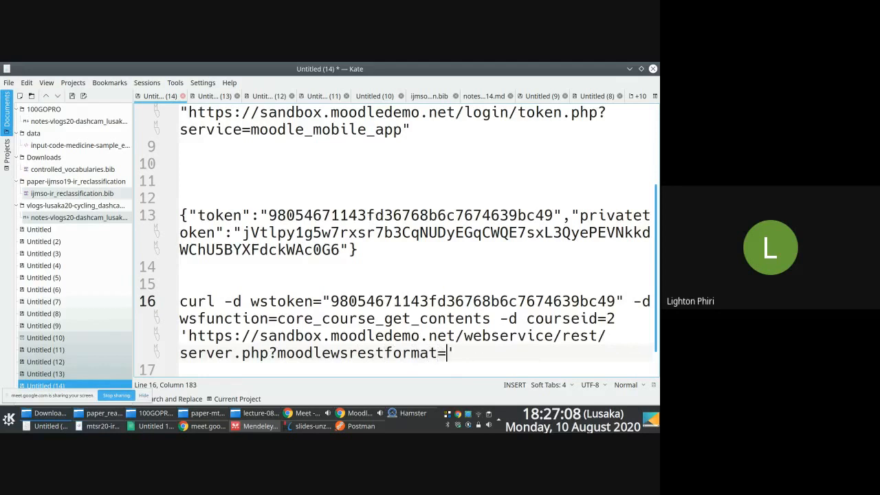
pyautogui.write("json'")
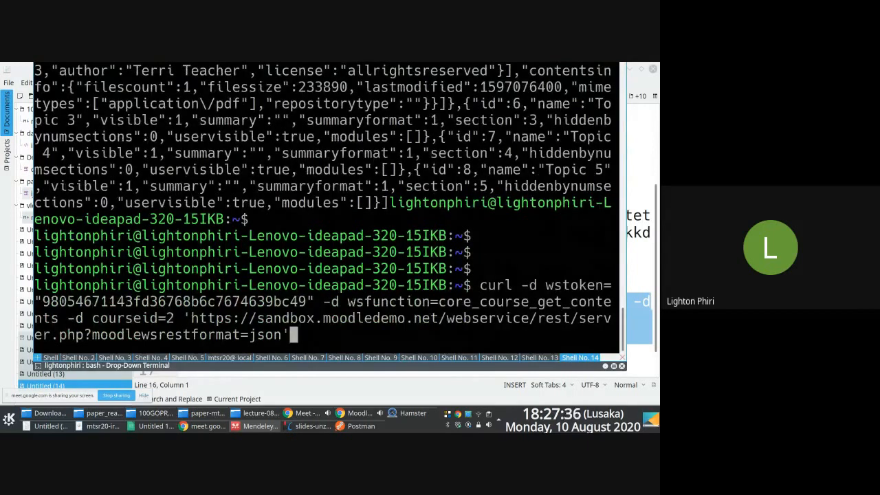
# - Append '| python -m json.tool' to the course-contents curl command to pretty-print its JSON
pyautogui.write('|')
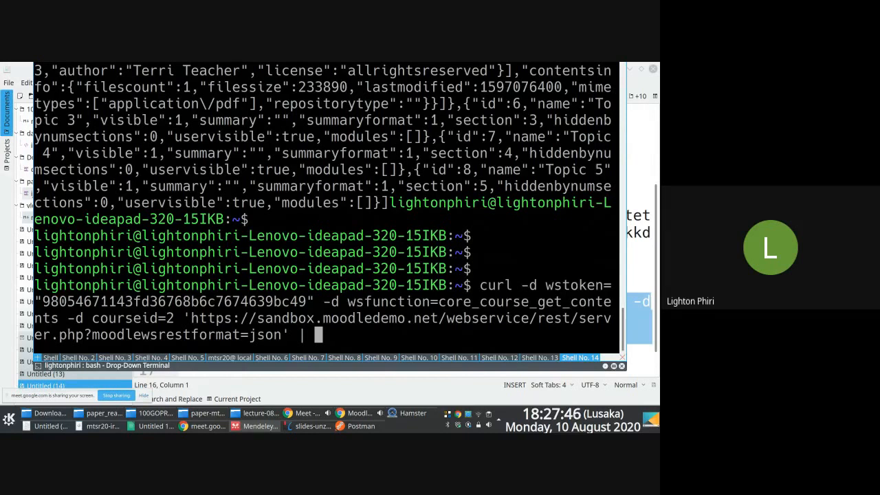
pyautogui.write('python')
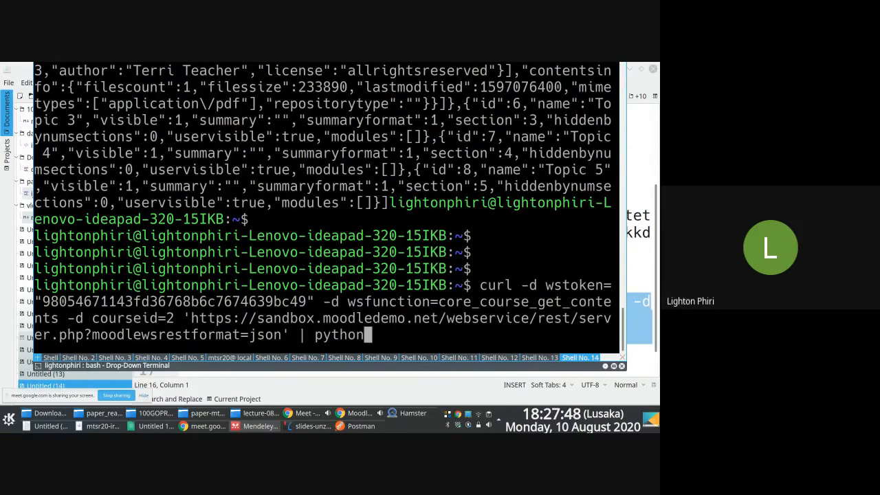
pyautogui.write('-m json.to')
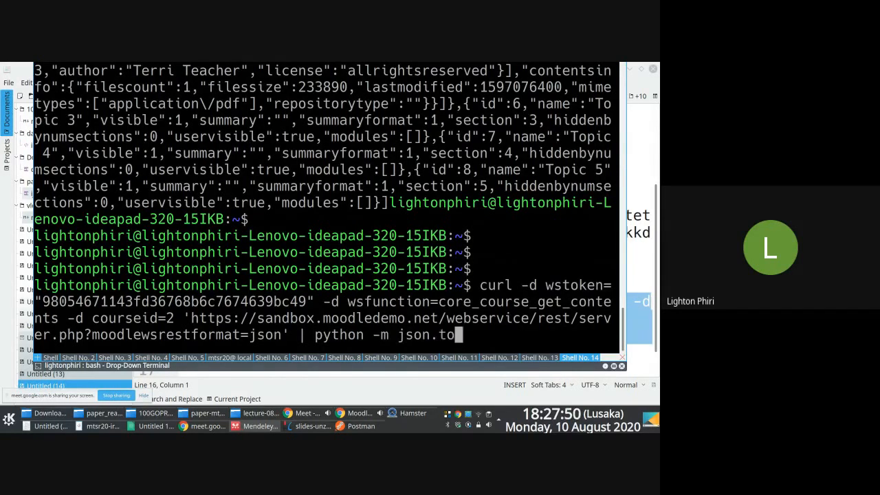
pyautogui.write('ol')
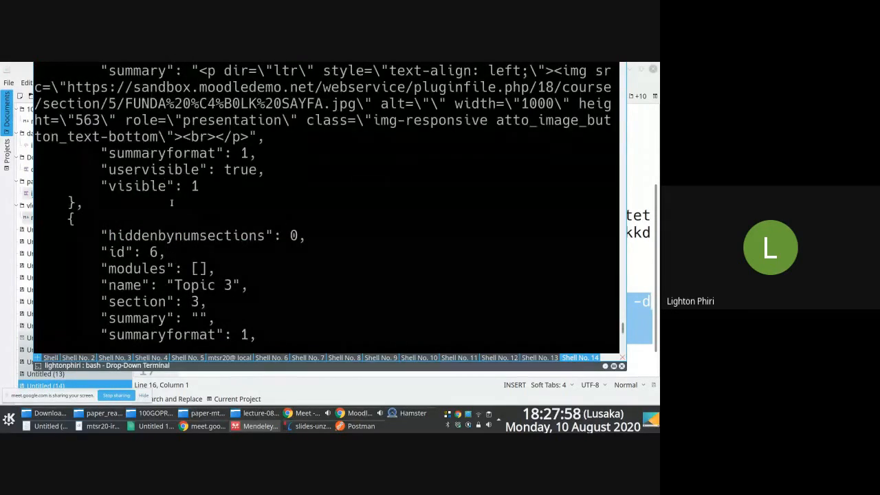
pyautogui.scroll(-3)
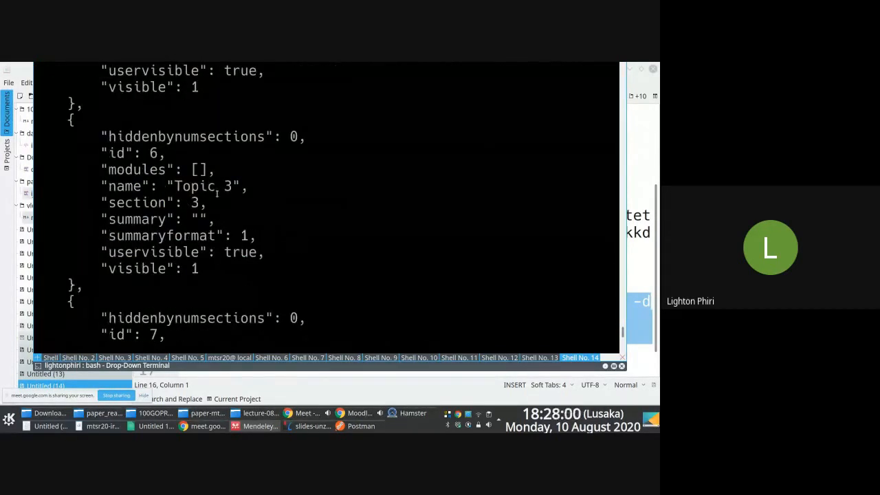
pyautogui.scroll(-3)
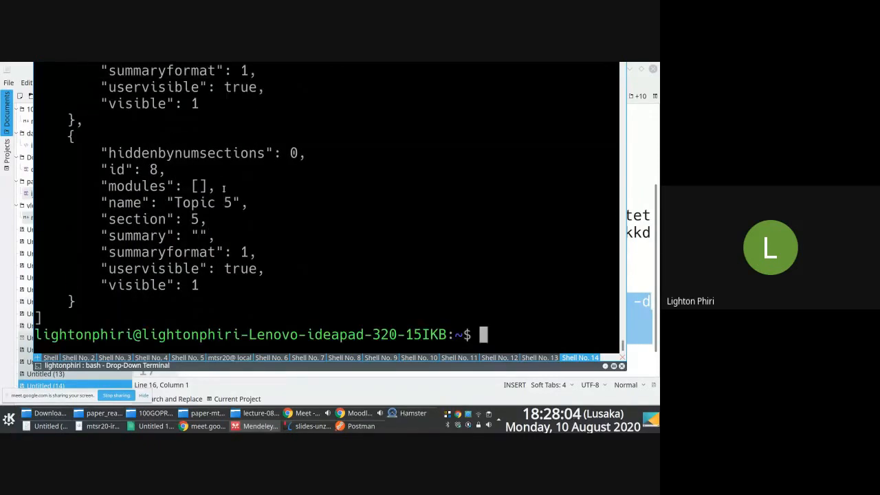
pyautogui.doubleClick(137, 218)
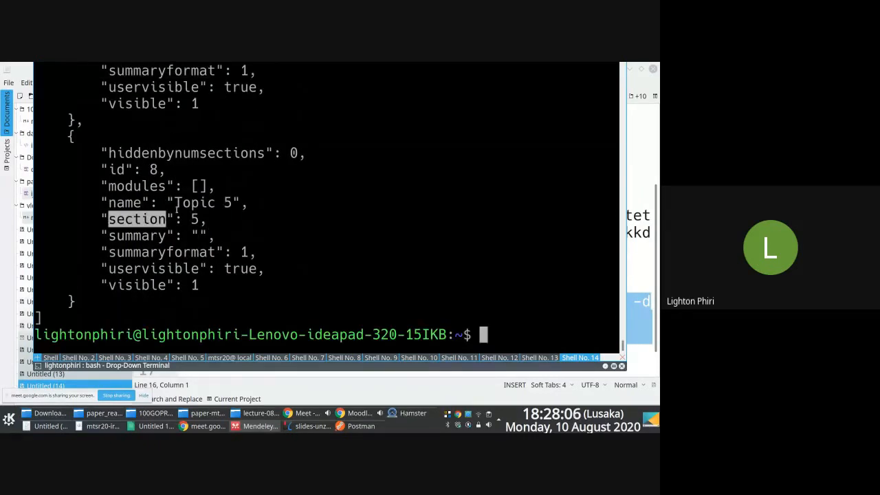
pyautogui.scroll(-3)
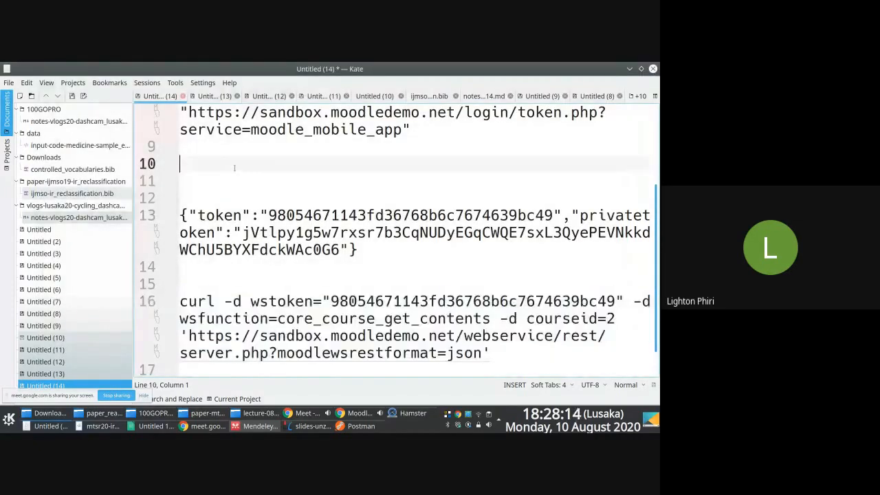
# - Type the notes 'Client/Server' and 'Request/Response' above the token JSON
pyautogui.write('Client')
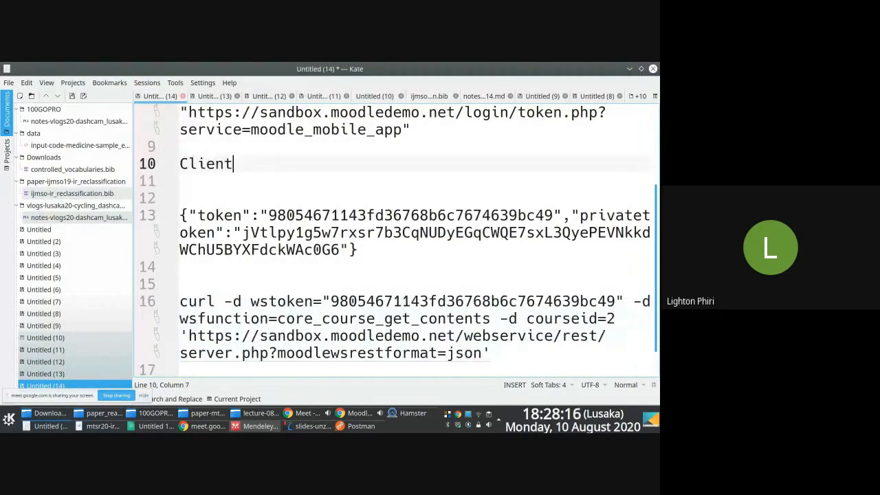
pyautogui.write('/Server')
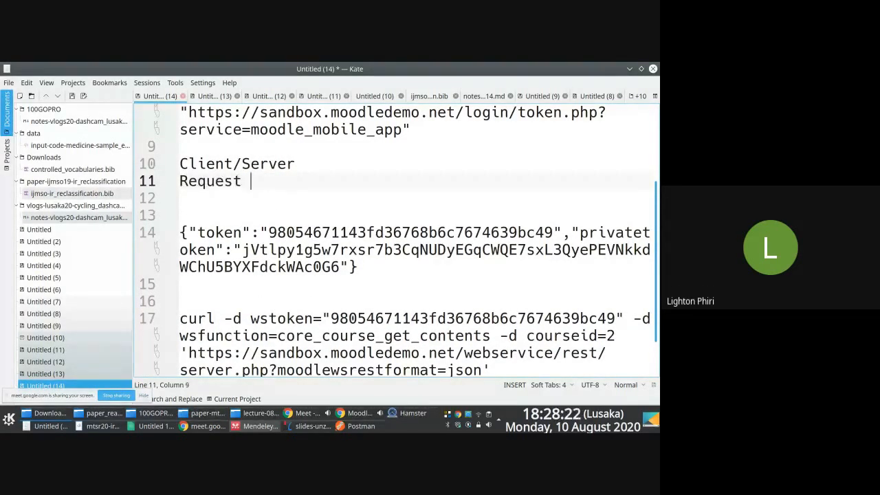
pyautogui.write('/Respo')
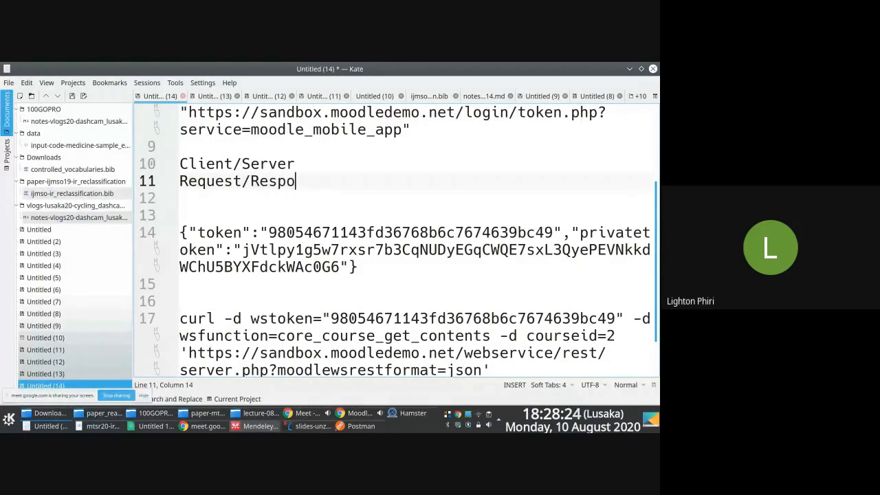
pyautogui.write('nse')
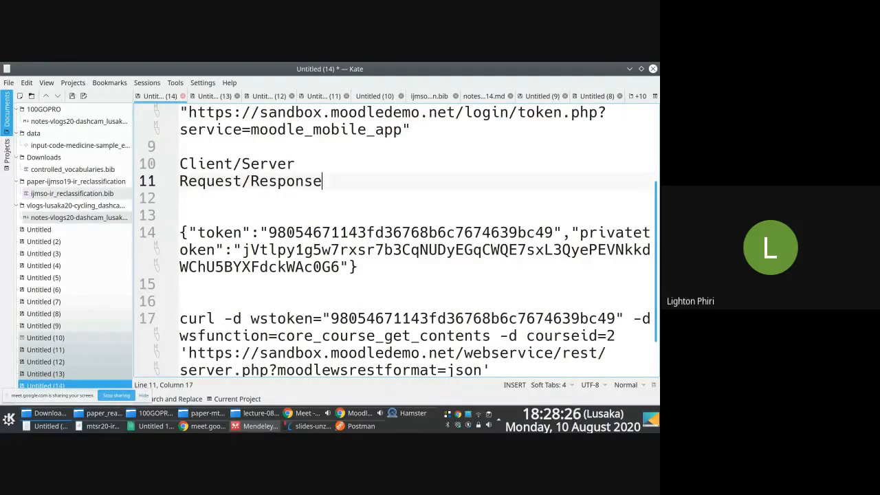